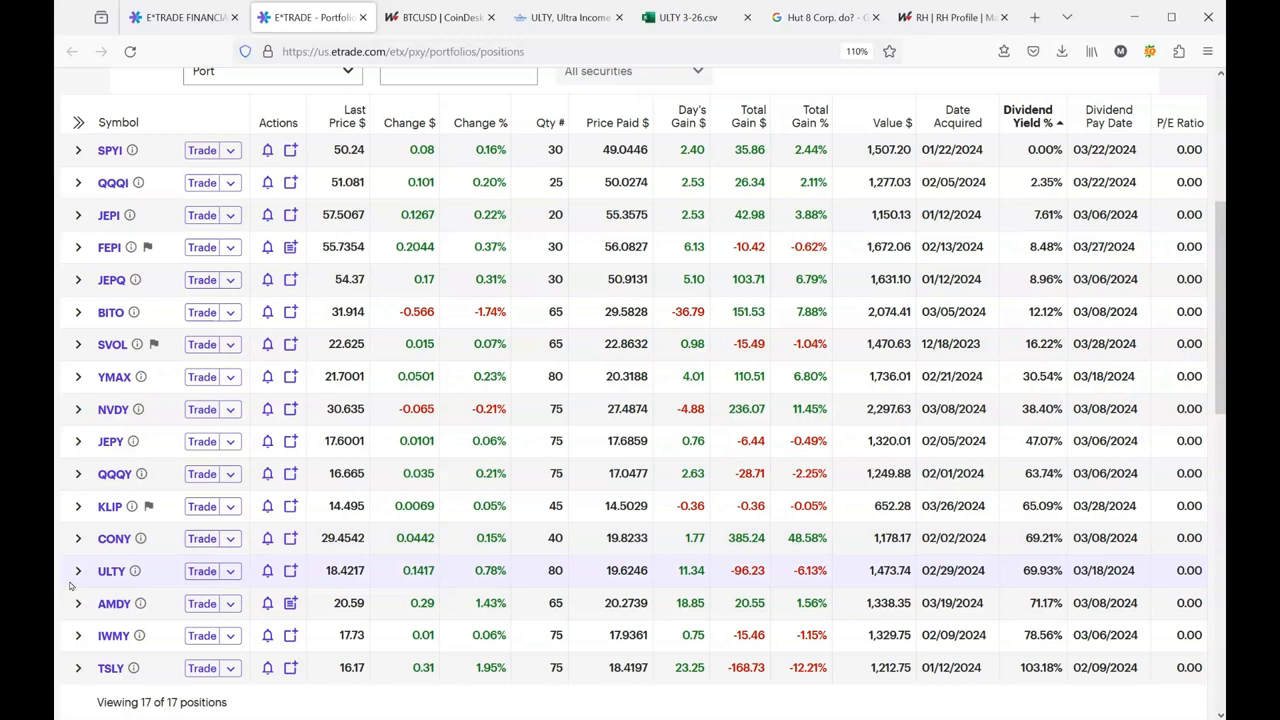
mouse_move(90, 582)
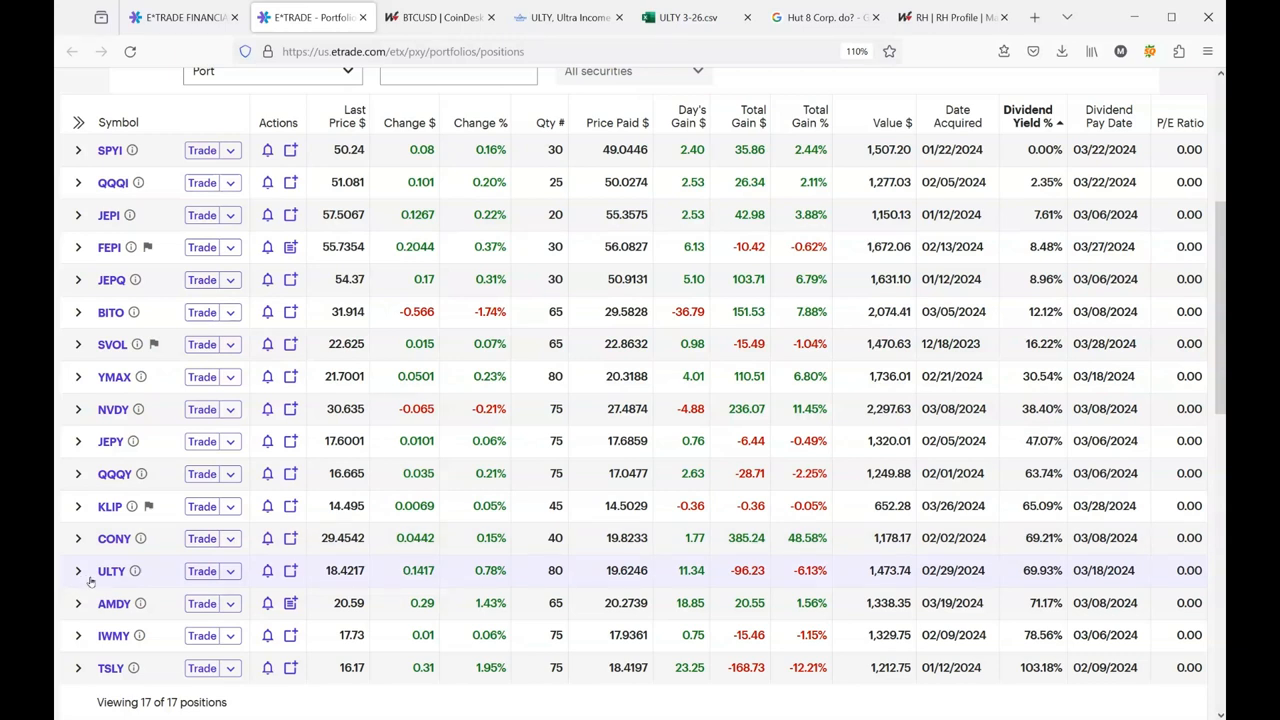
mouse_move(75, 570)
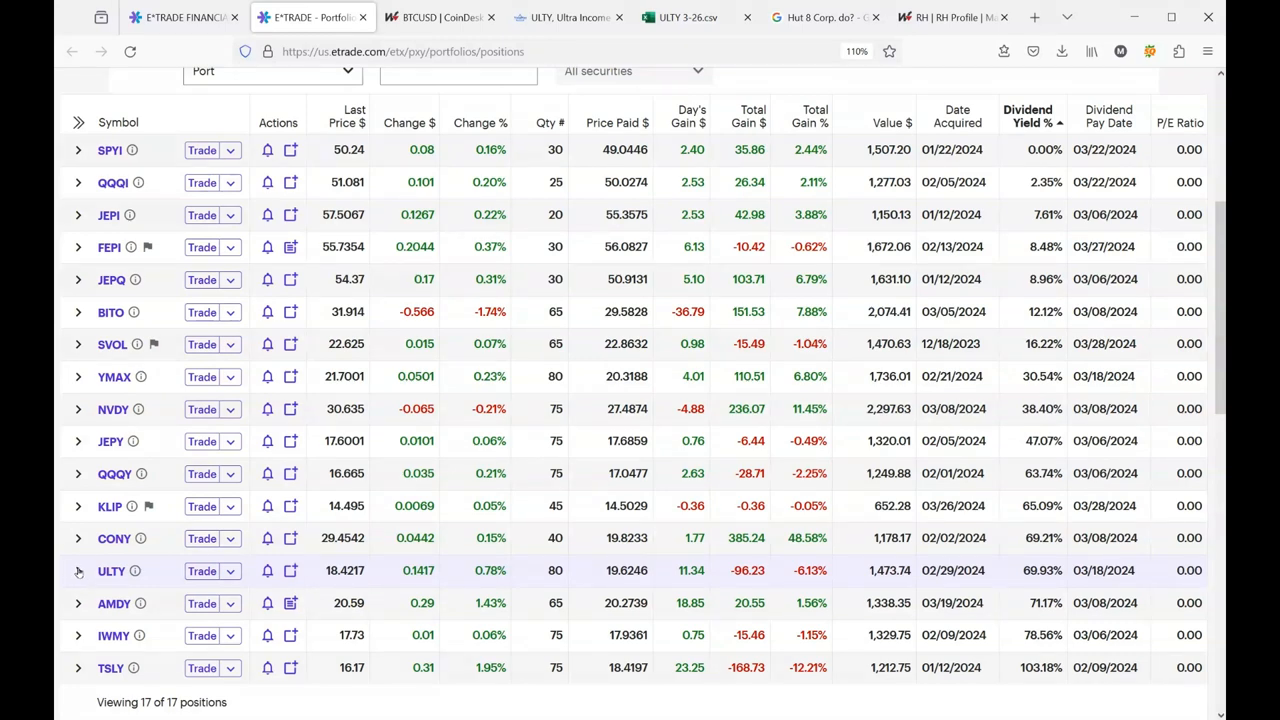
mouse_move(157, 570)
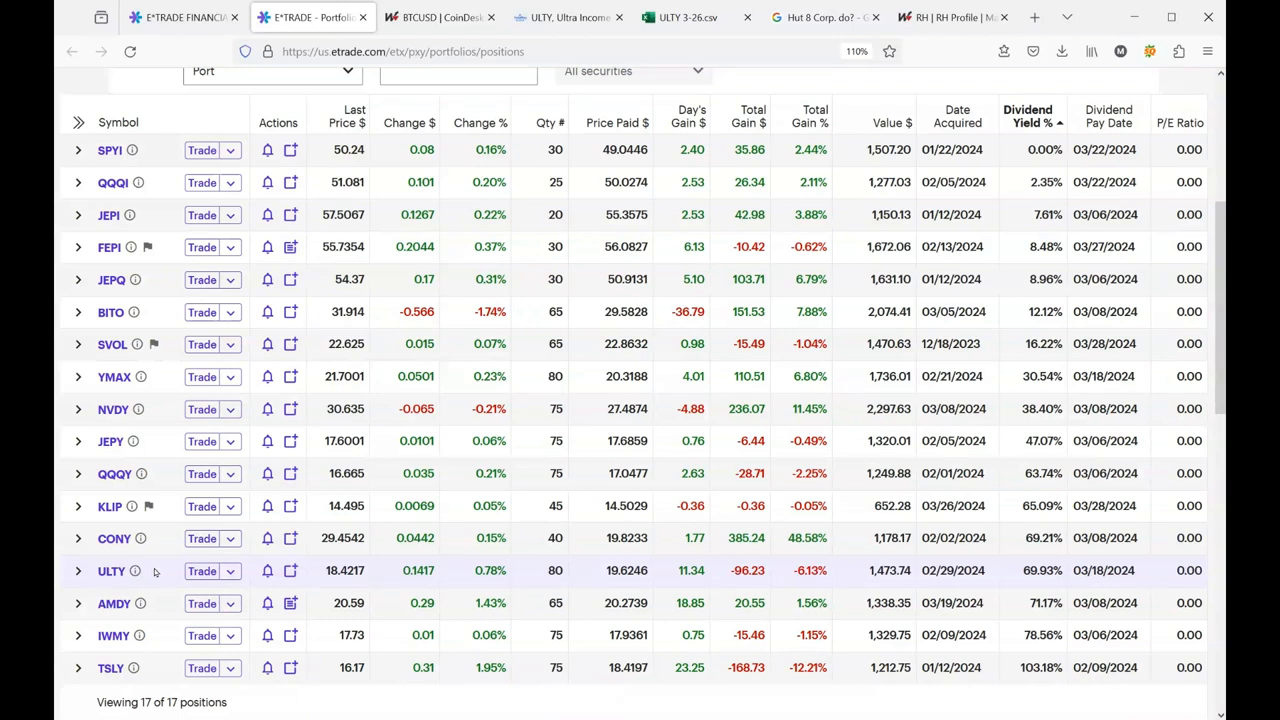
mouse_move(156, 575)
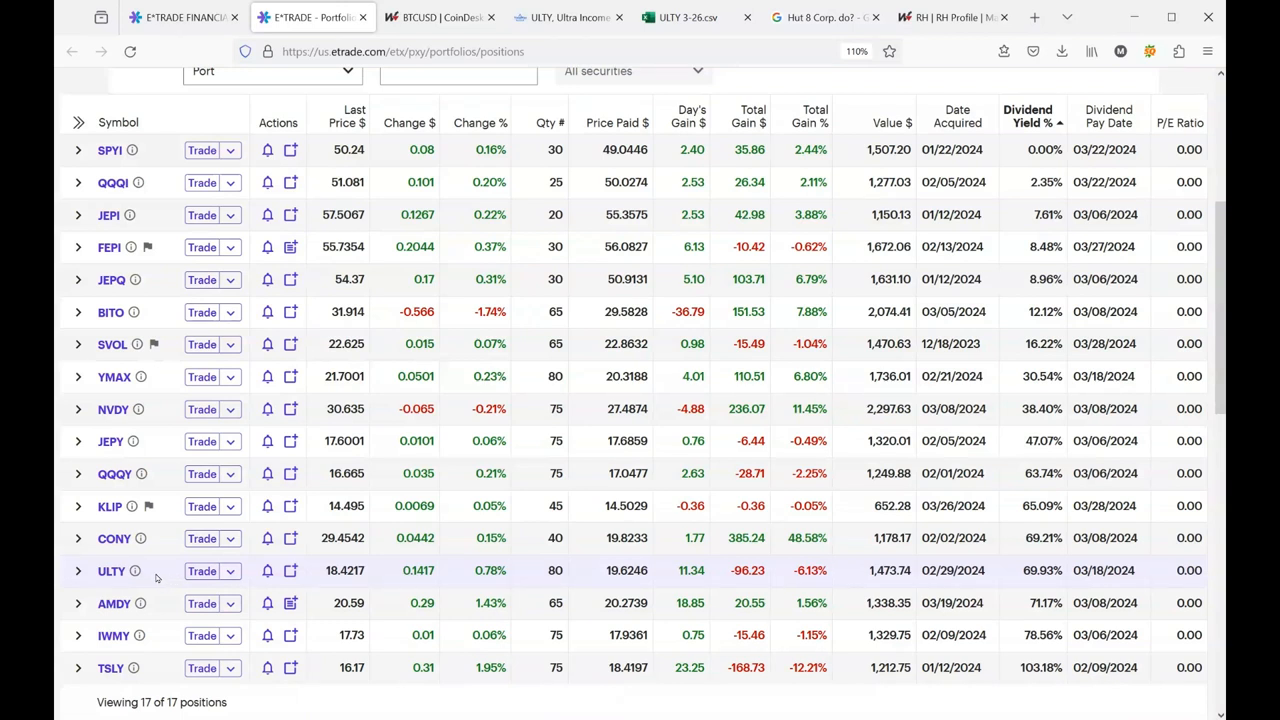
mouse_move(118, 588)
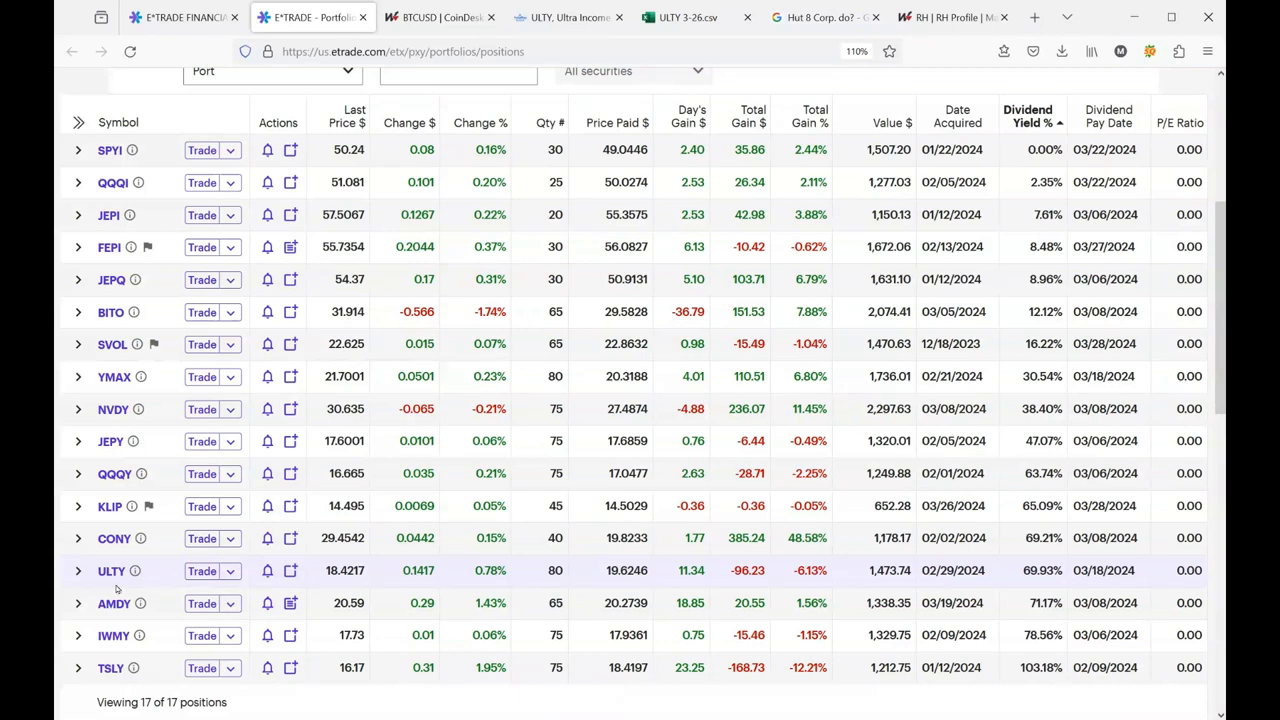
Step: Scroll the Positions page down to the $789.76 cash row and $25,360.86 total
scroll("down", 3)
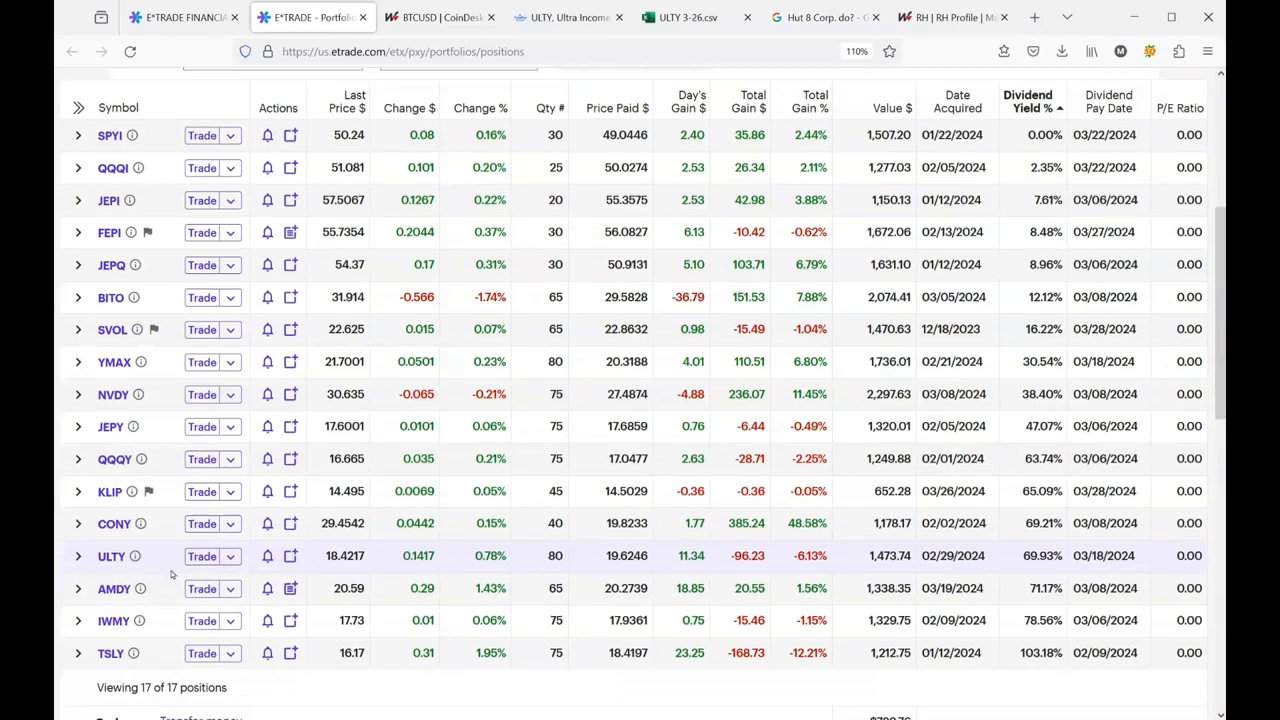
scroll("down", 3)
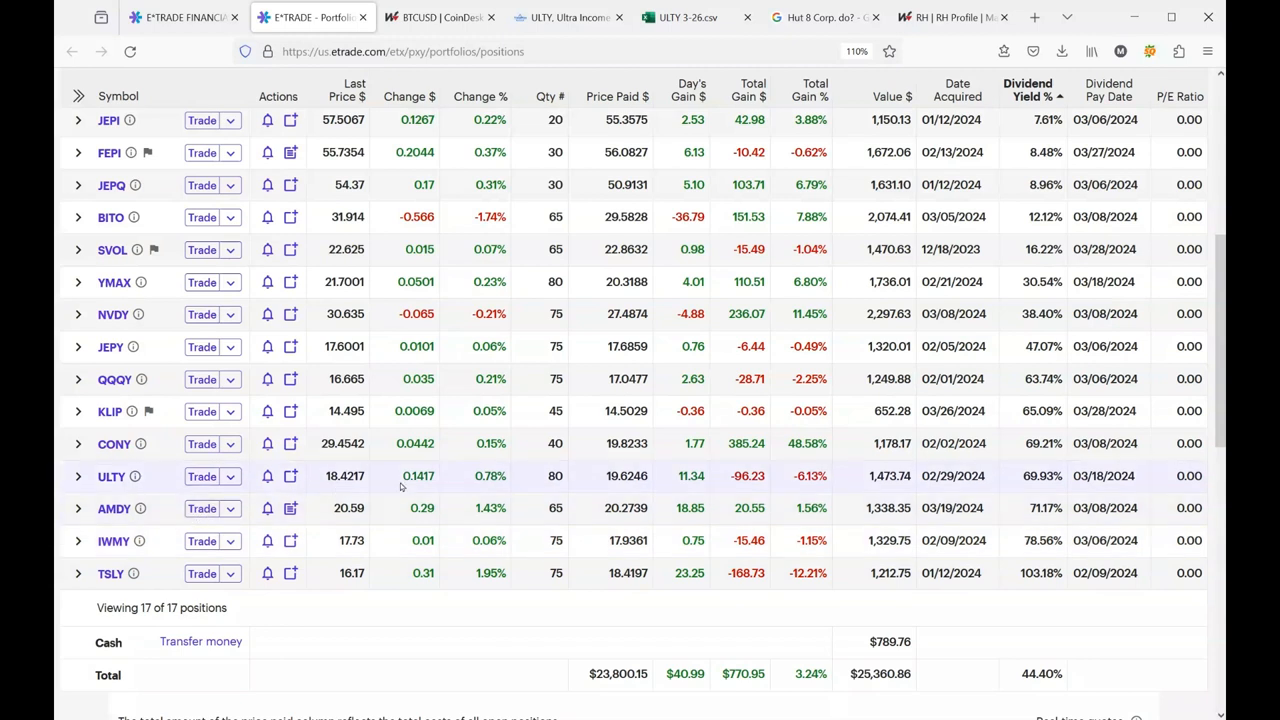
mouse_move(560, 481)
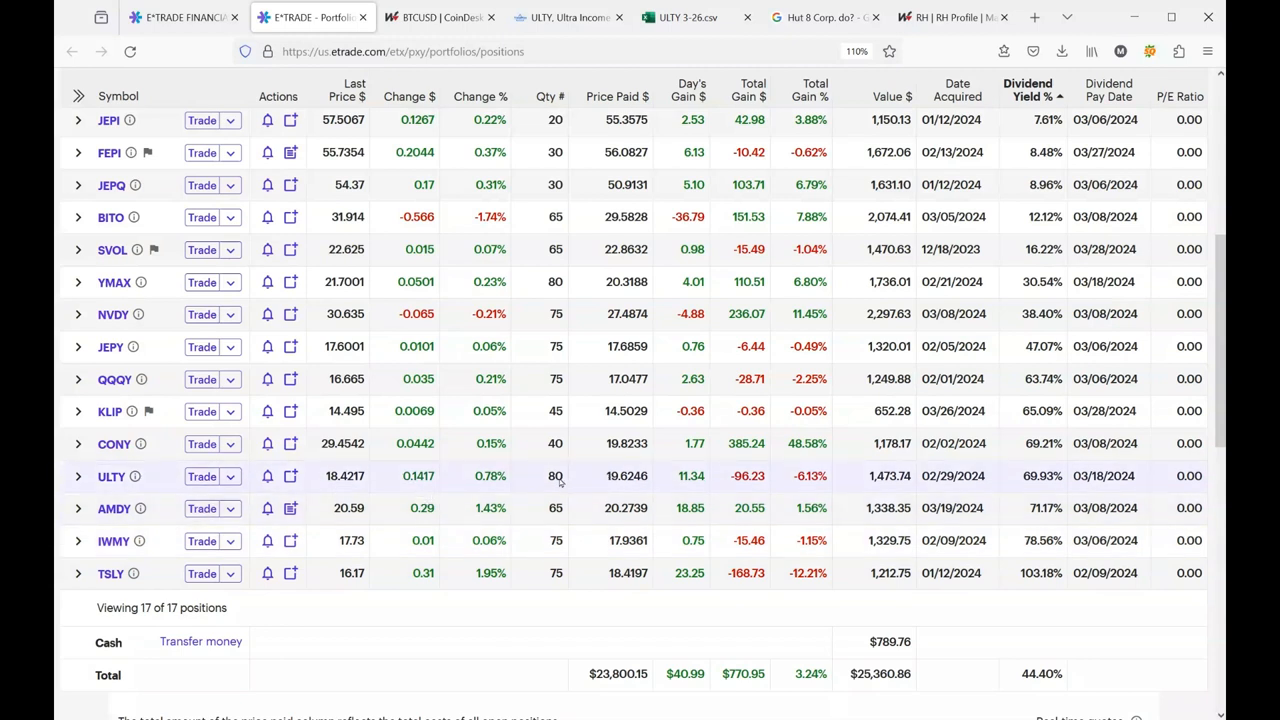
mouse_move(610, 487)
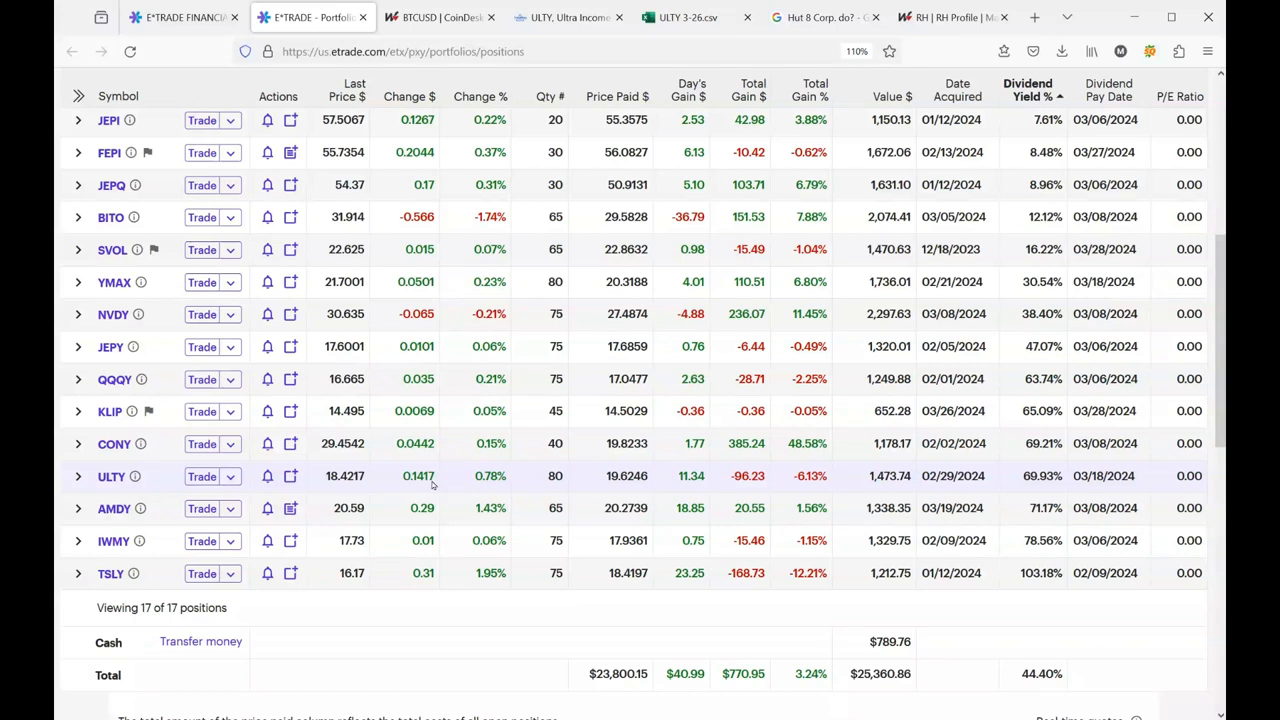
mouse_move(460, 481)
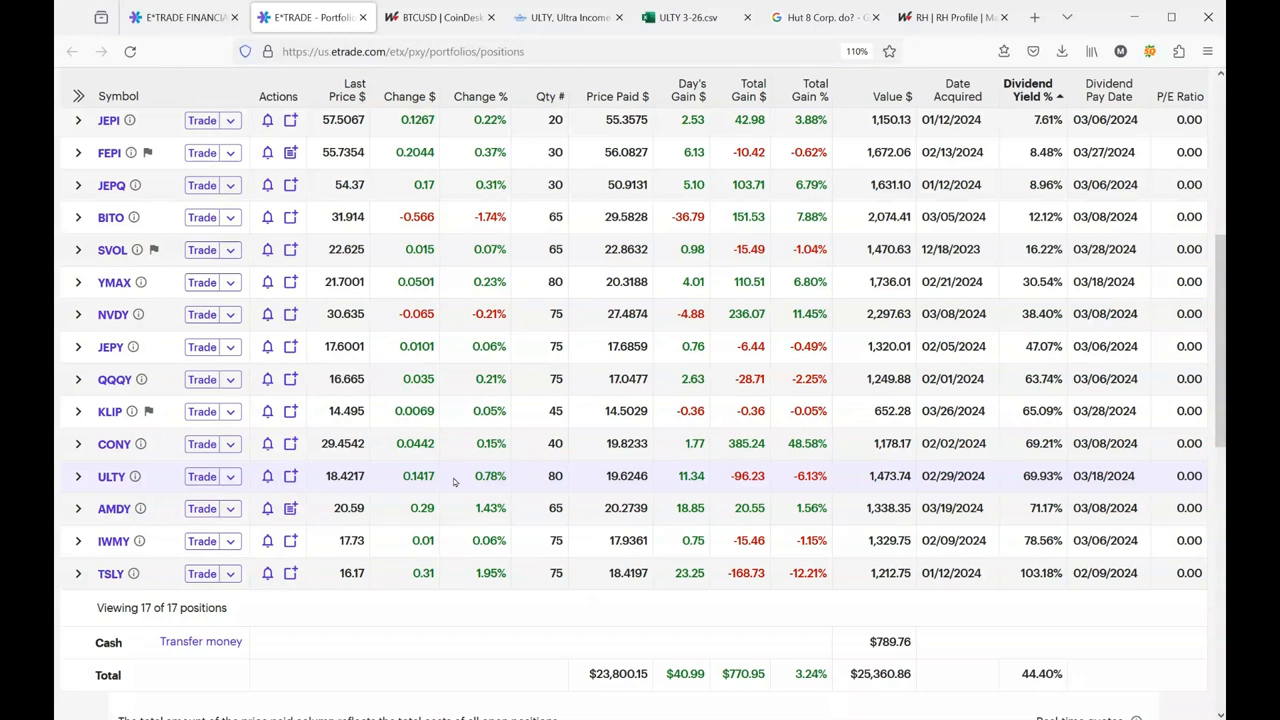
mouse_move(809, 488)
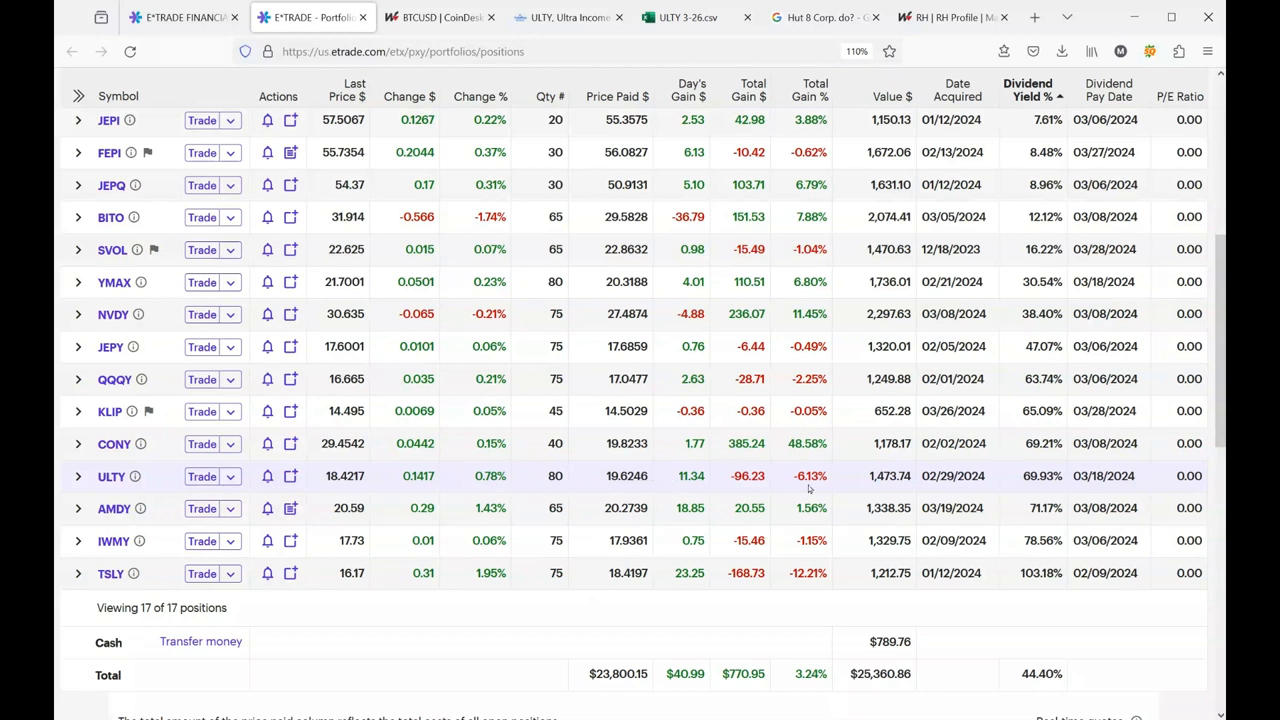
mouse_move(760, 488)
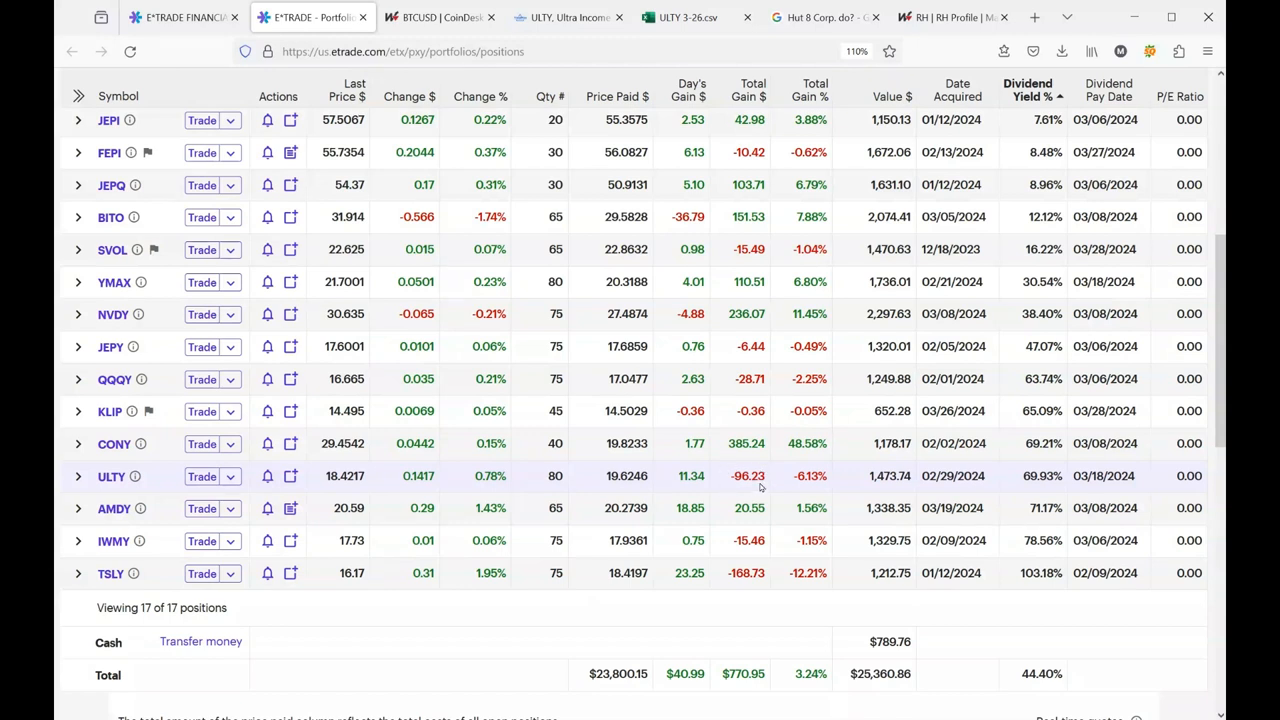
mouse_move(770, 483)
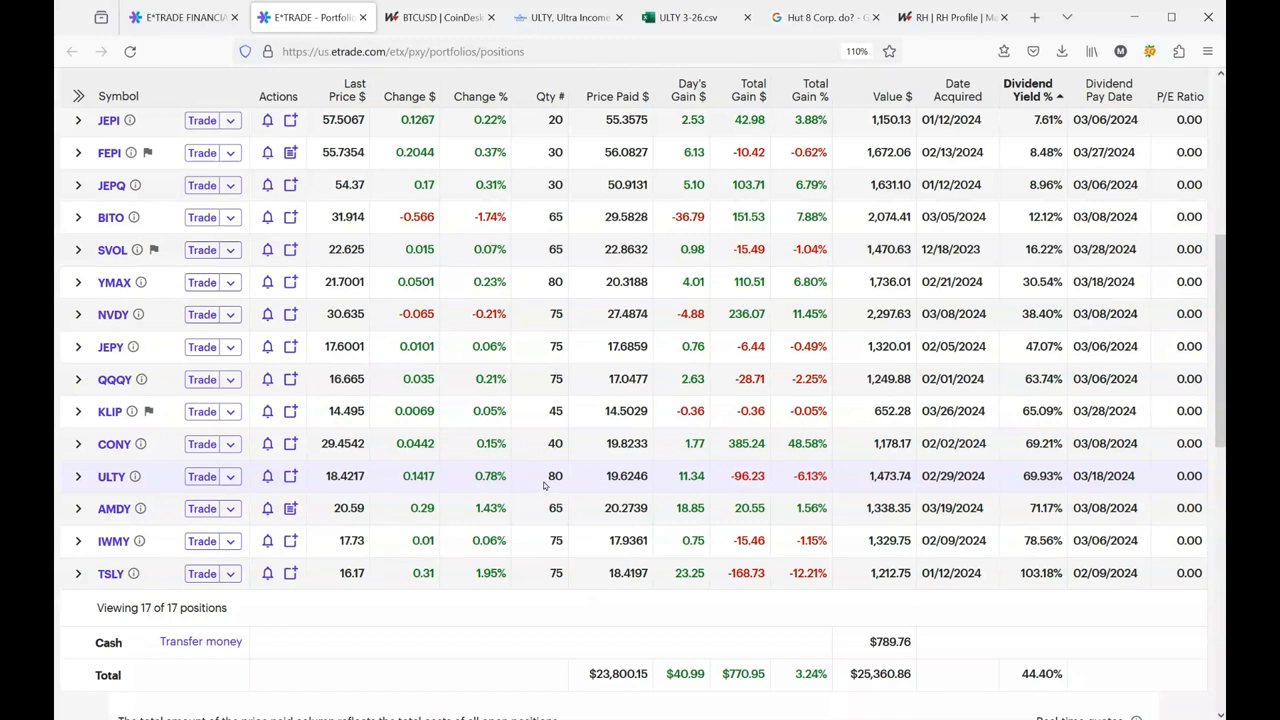
mouse_move(535, 480)
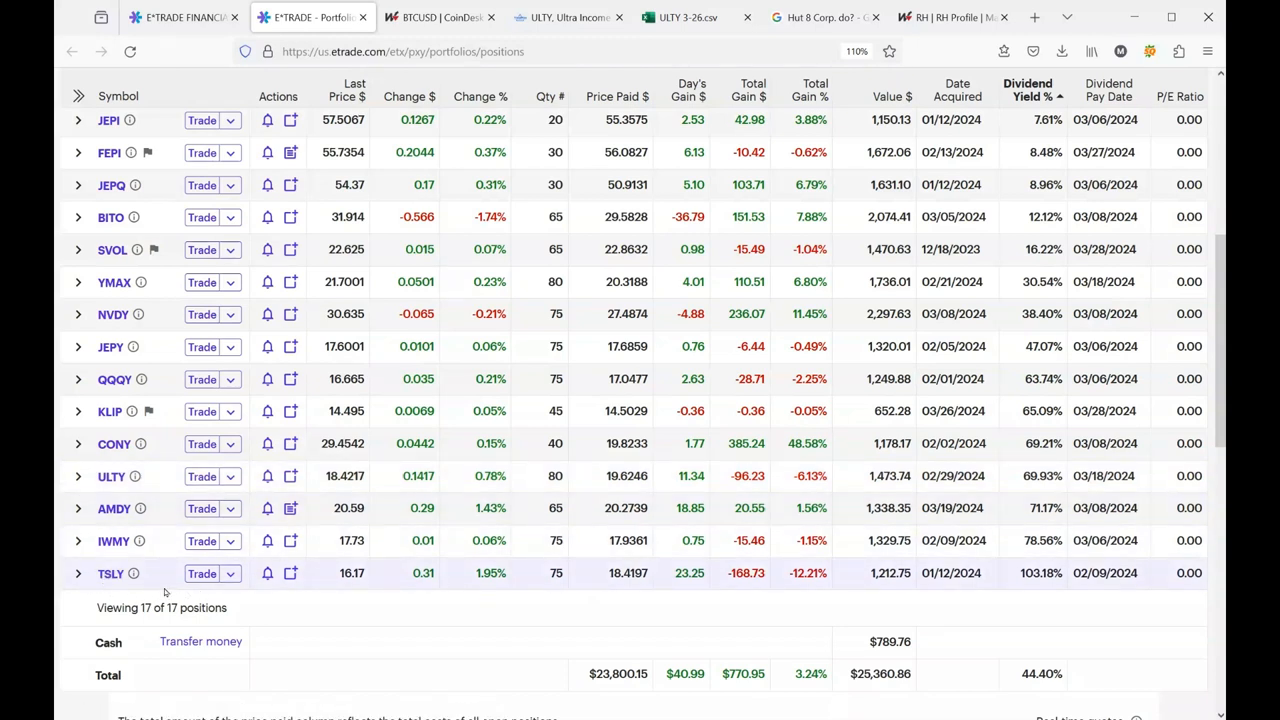
mouse_move(110, 573)
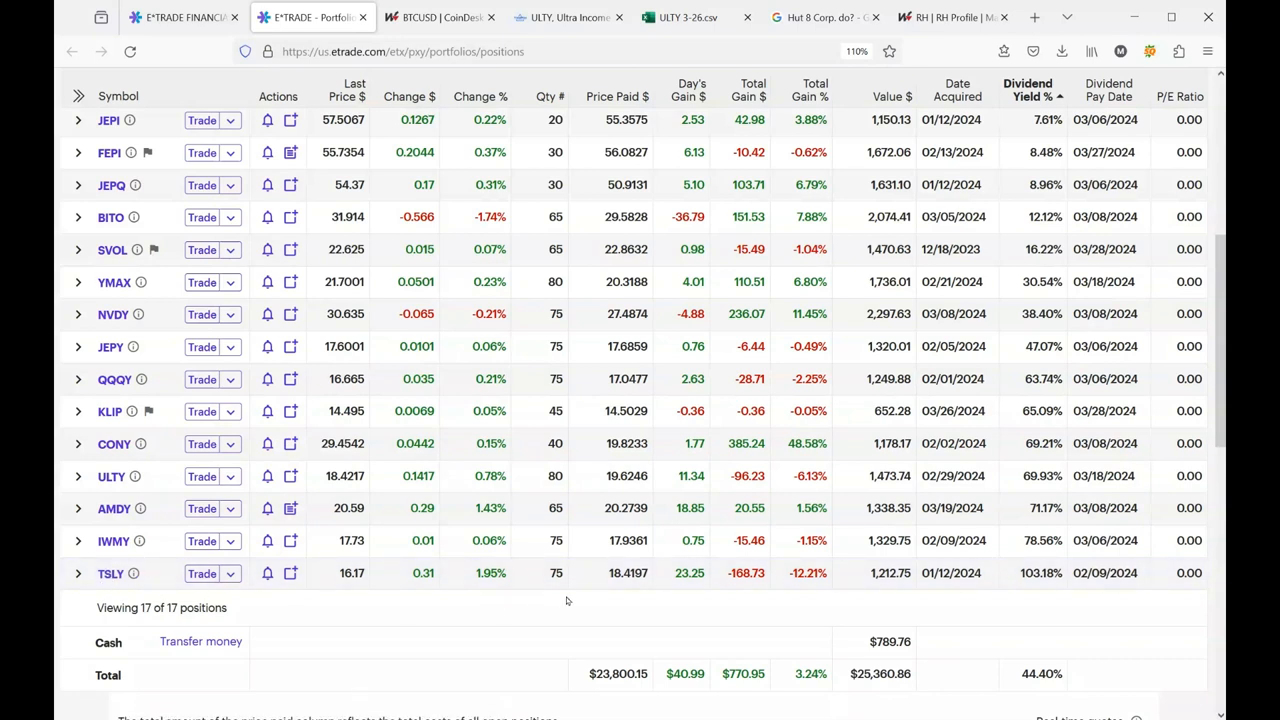
mouse_move(568, 605)
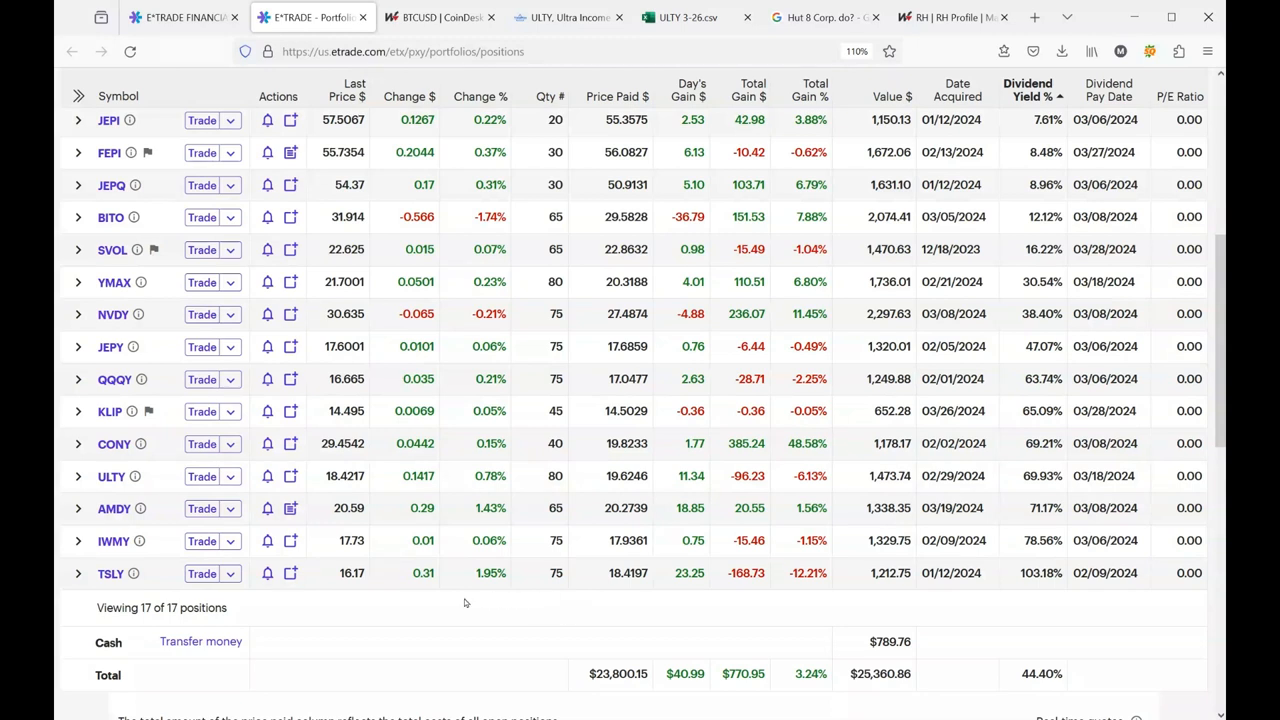
mouse_move(320, 620)
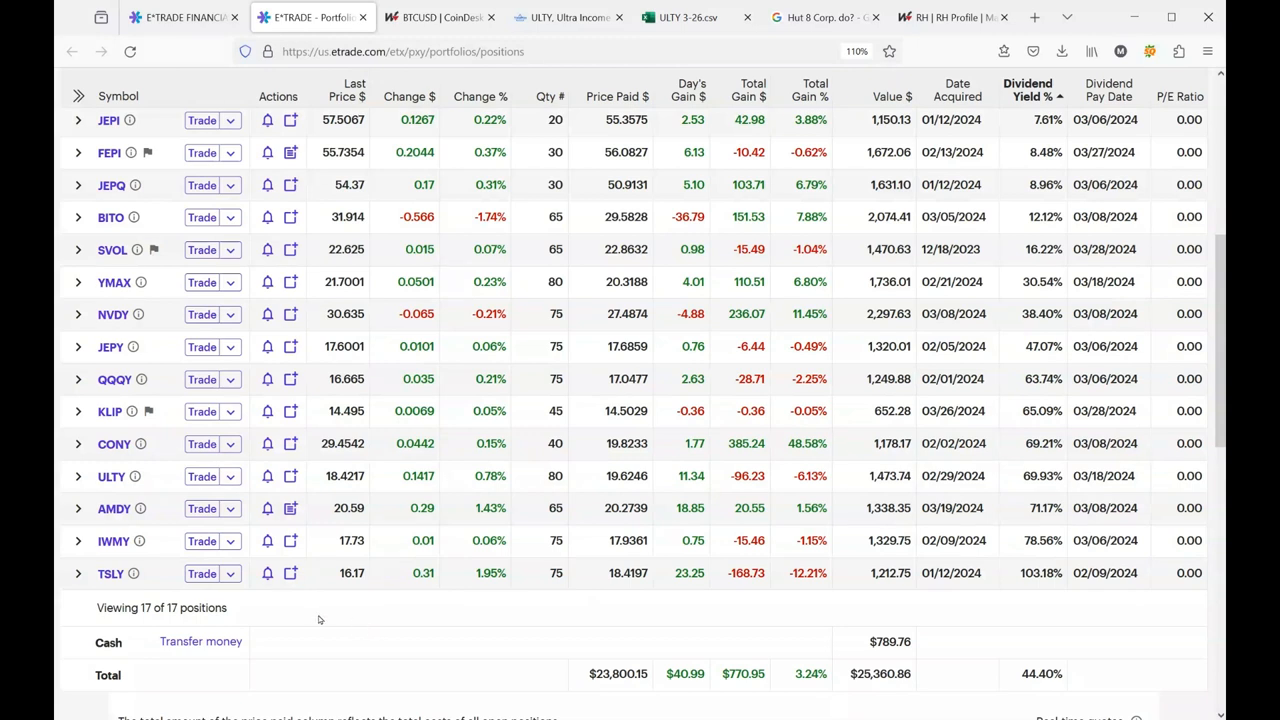
mouse_move(443, 620)
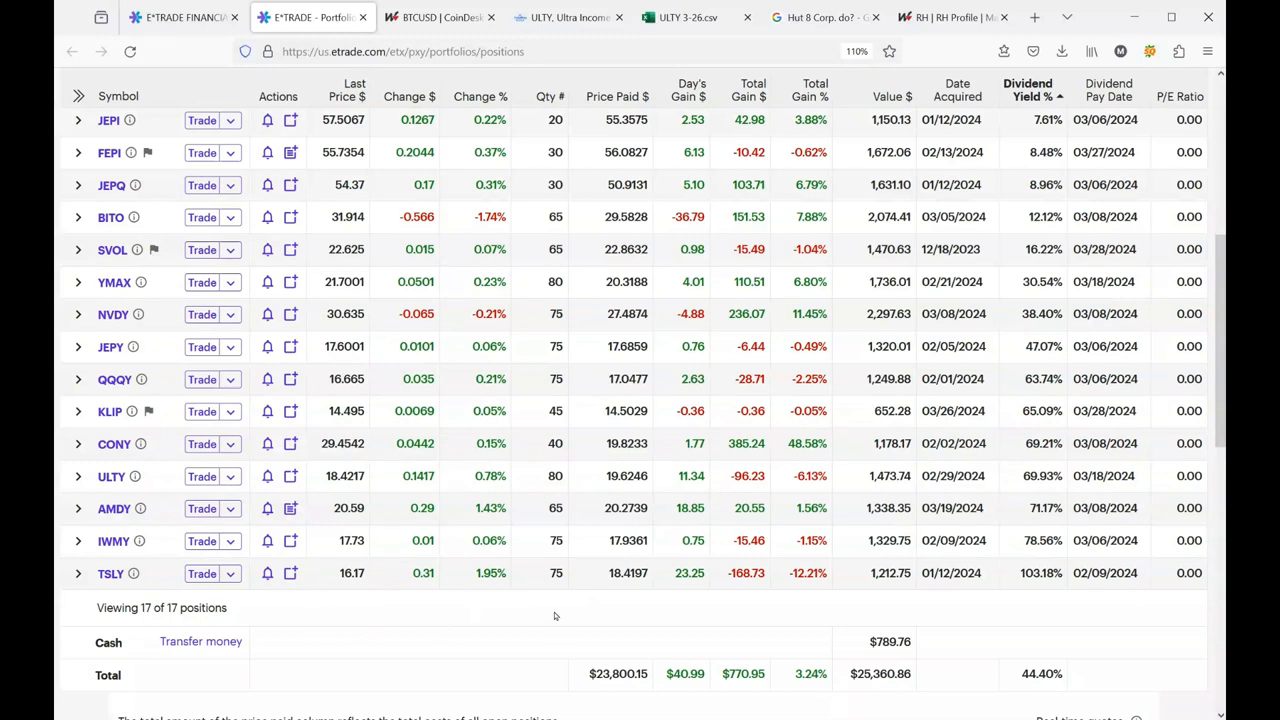
mouse_move(602, 615)
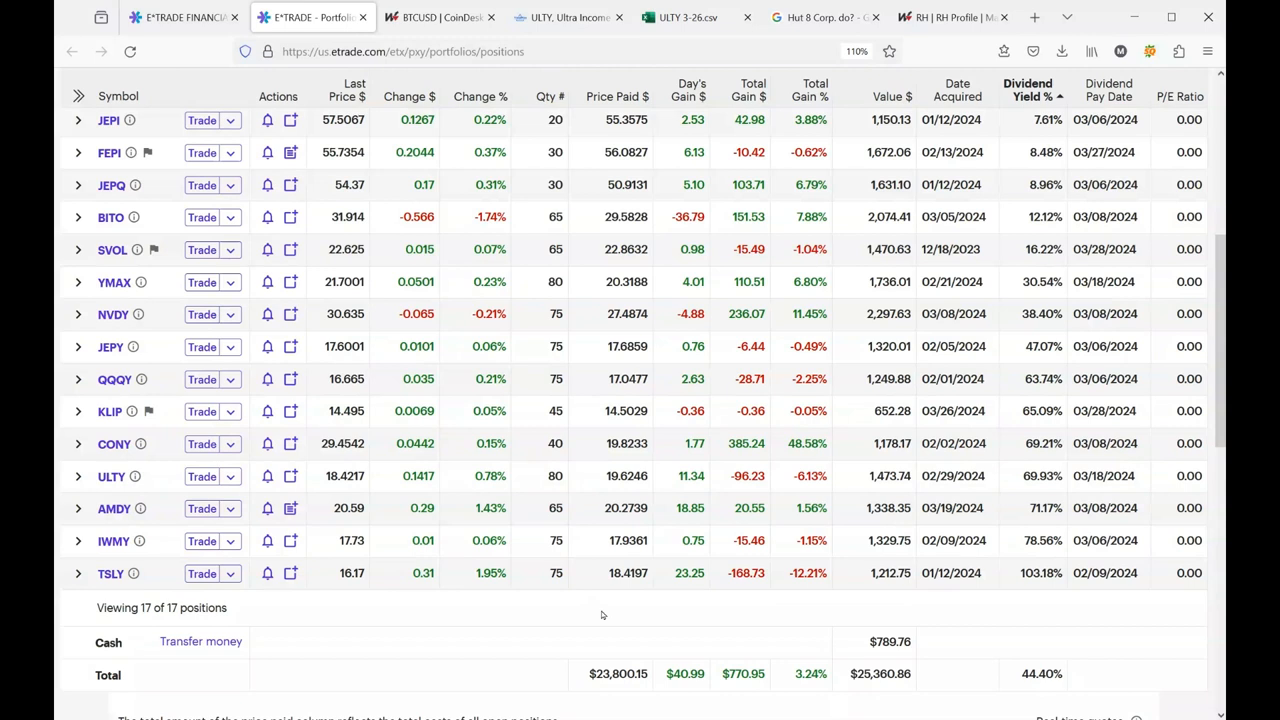
mouse_move(631, 613)
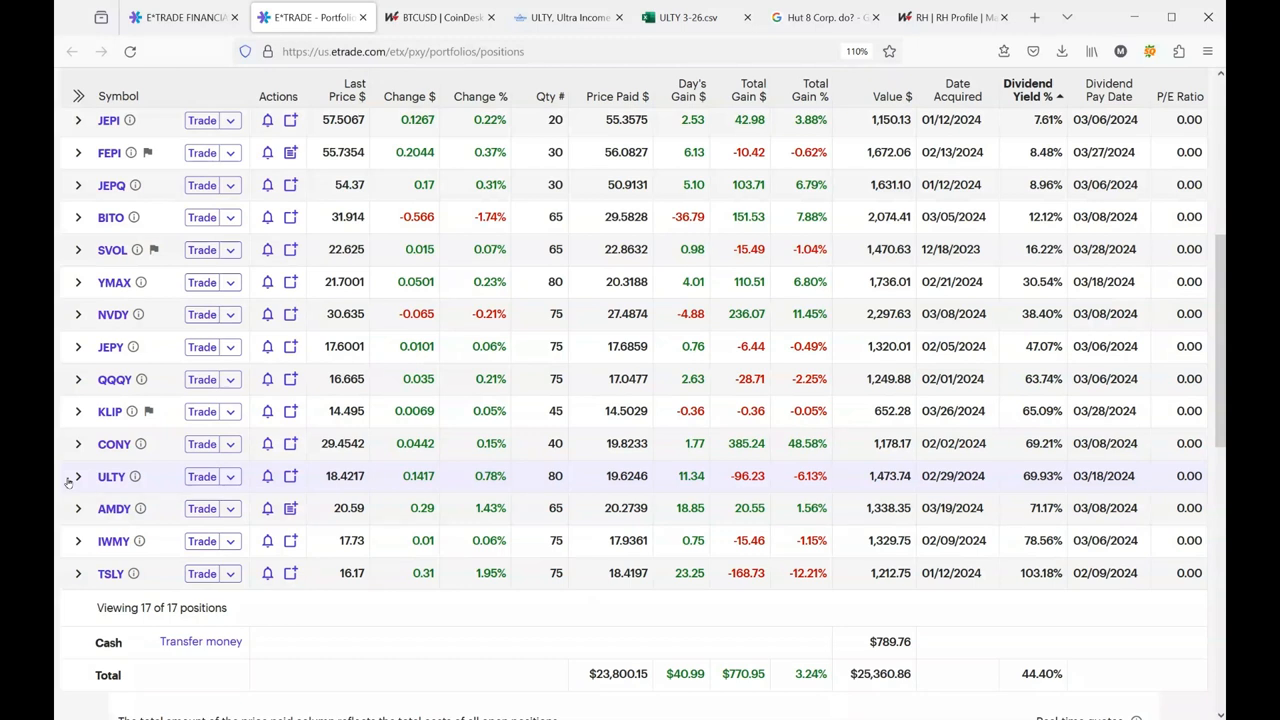
mouse_move(148, 476)
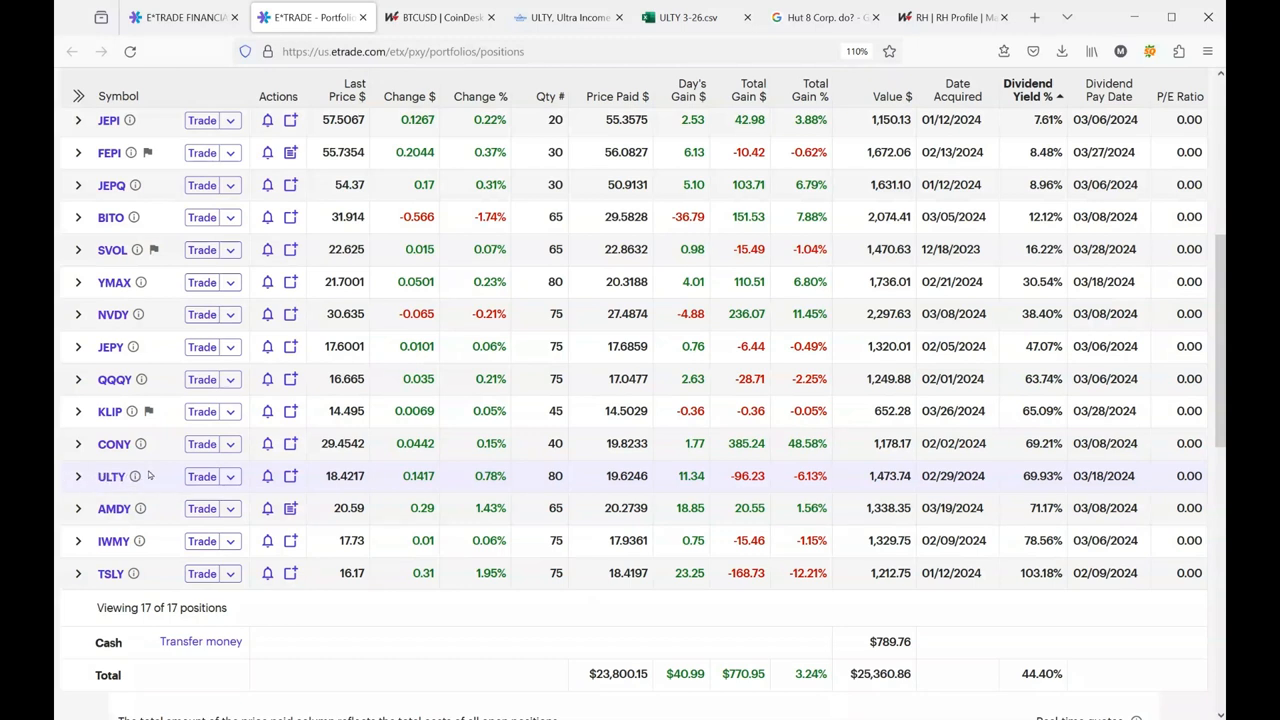
mouse_move(163, 476)
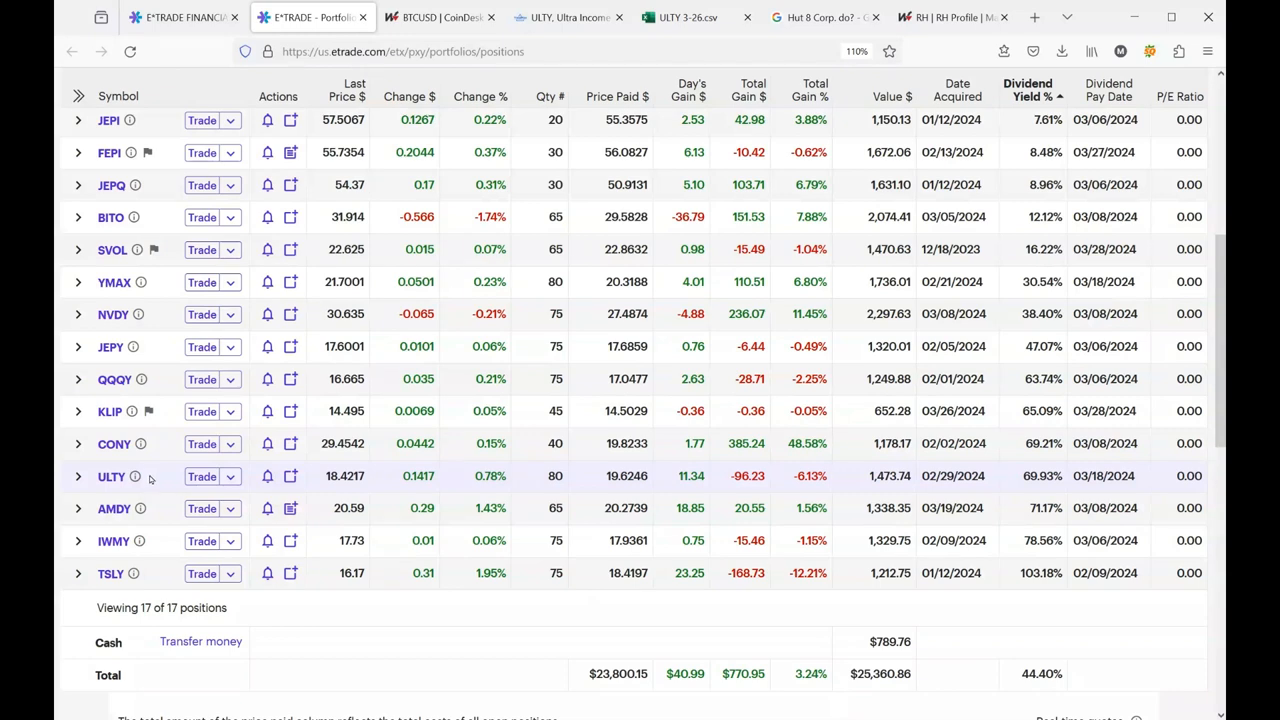
Step: Switch to the E*TRADE watchlist listing the 17 symbols from ARM to LABU
left_click(180, 17)
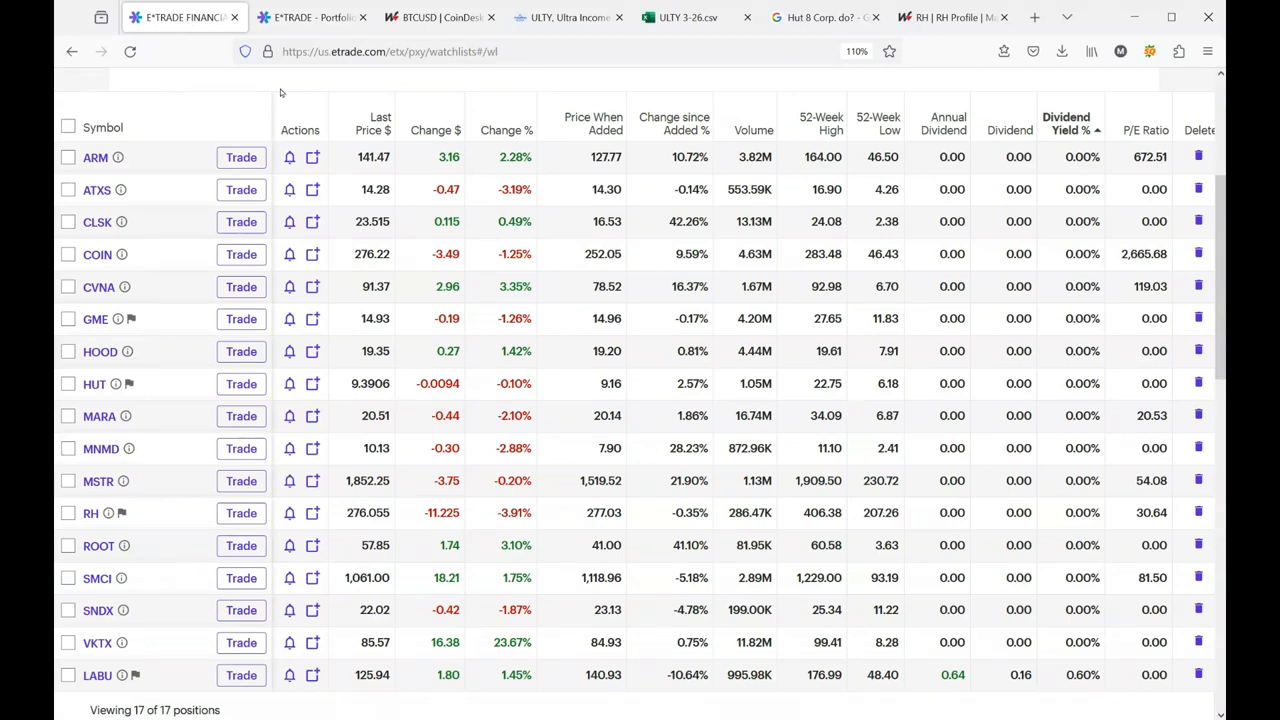
Step: Review the ULTY 3-26.csv holdings in Excel for the web from ARM down to VKTX
left_click(686, 17)
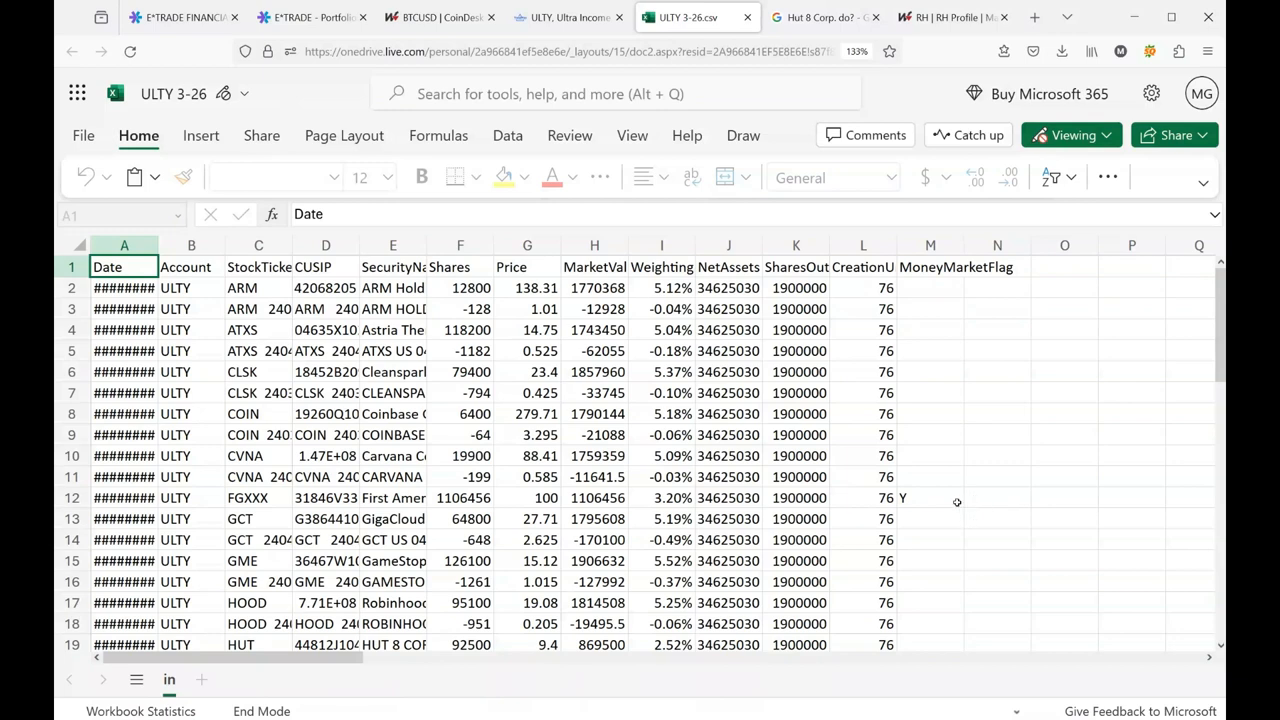
mouse_move(958, 503)
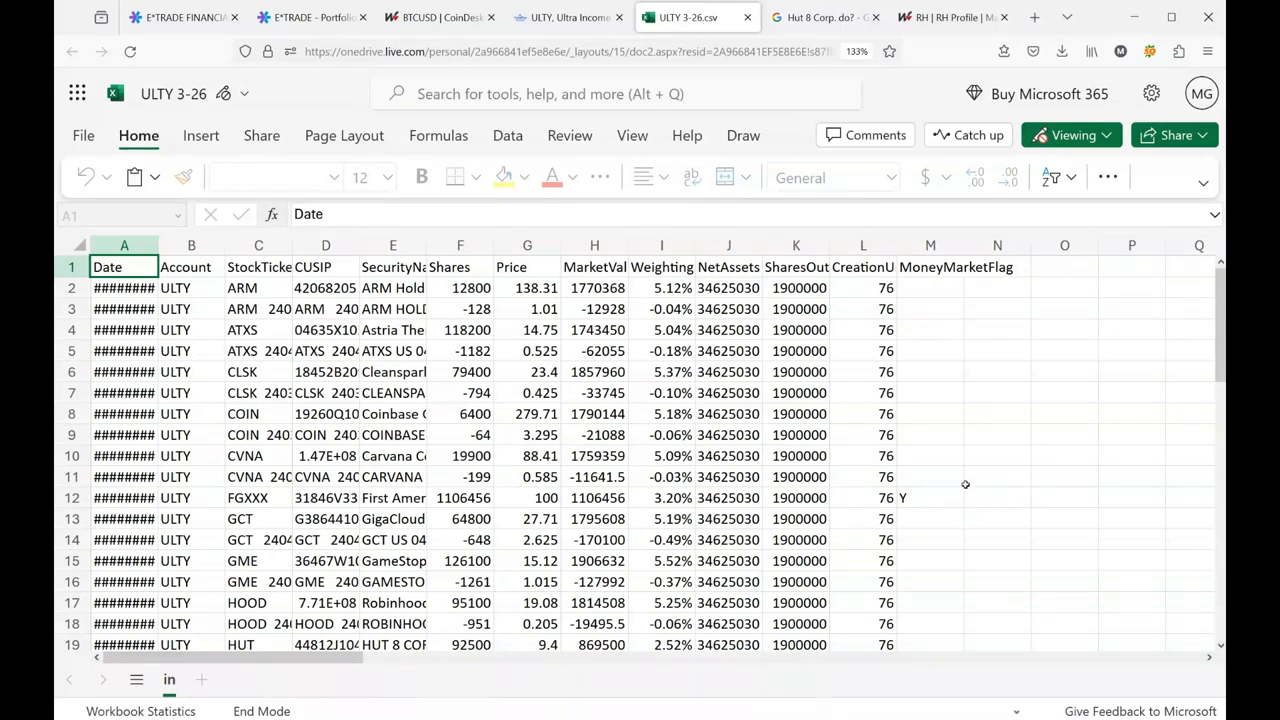
scroll("down", 3)
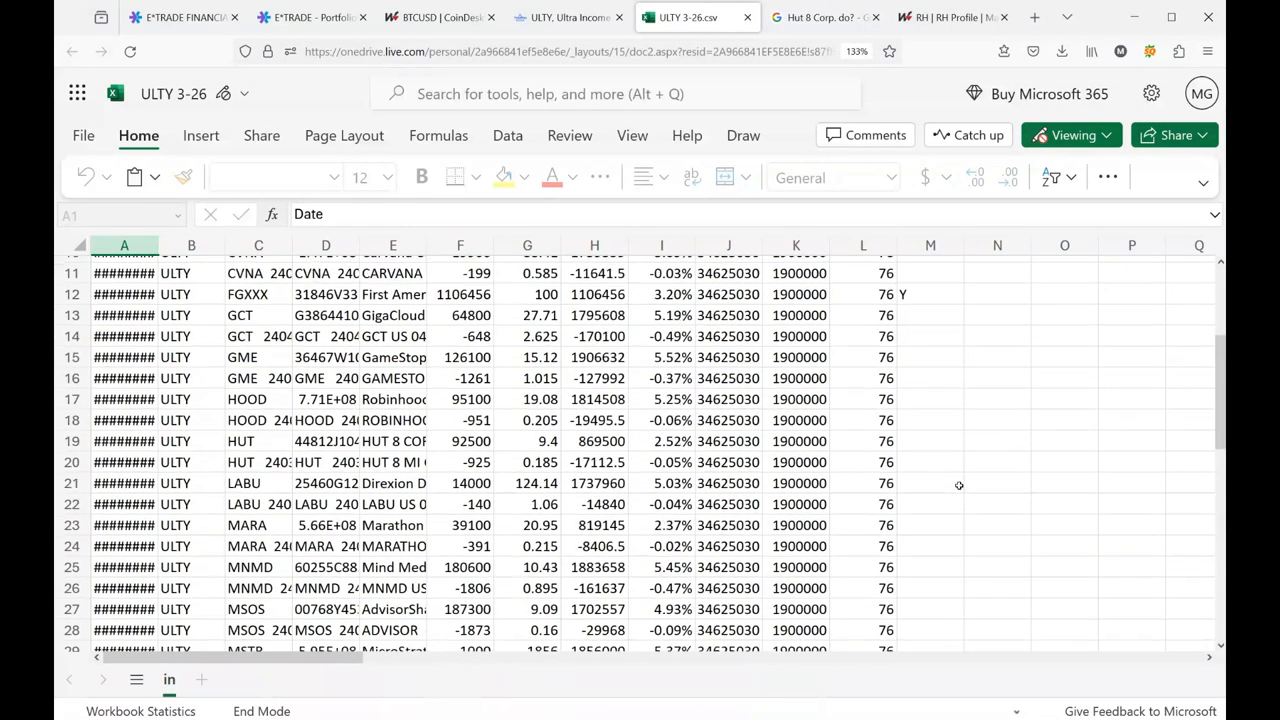
scroll("down", 3)
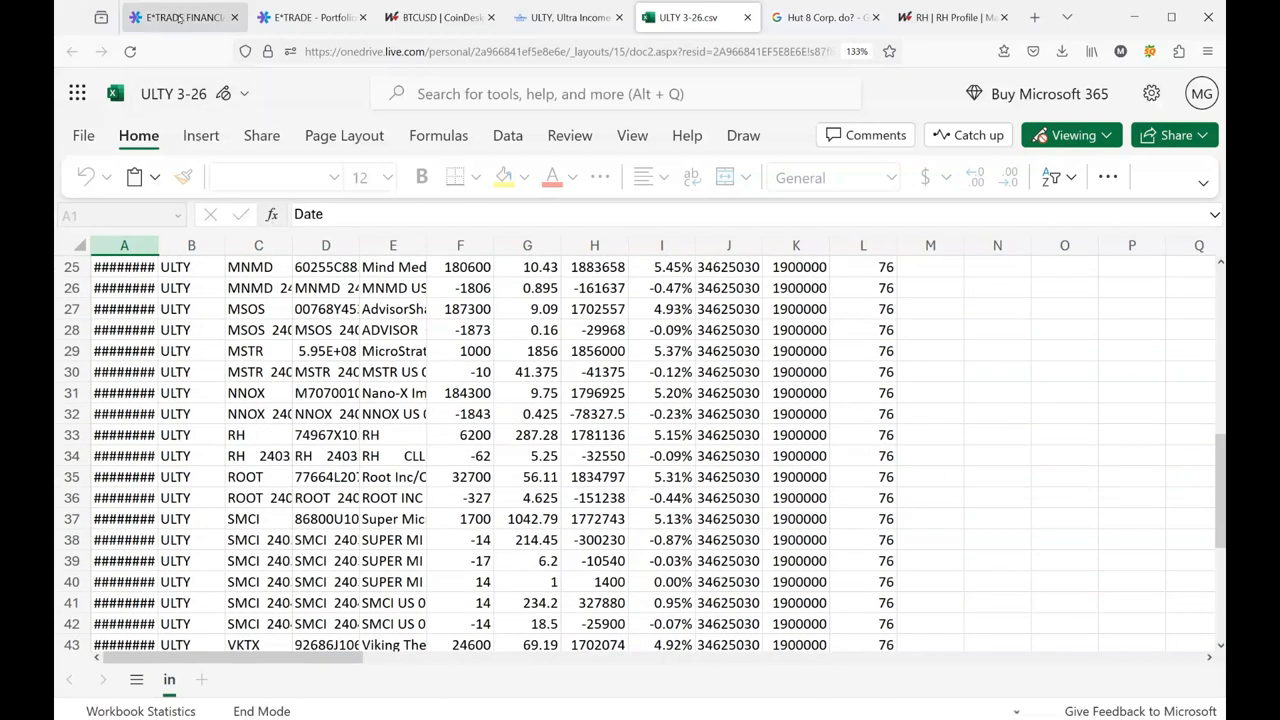
Step: Review the watchlist rows, then check Google results on what Hut 8 Corp. does
left_click(180, 17)
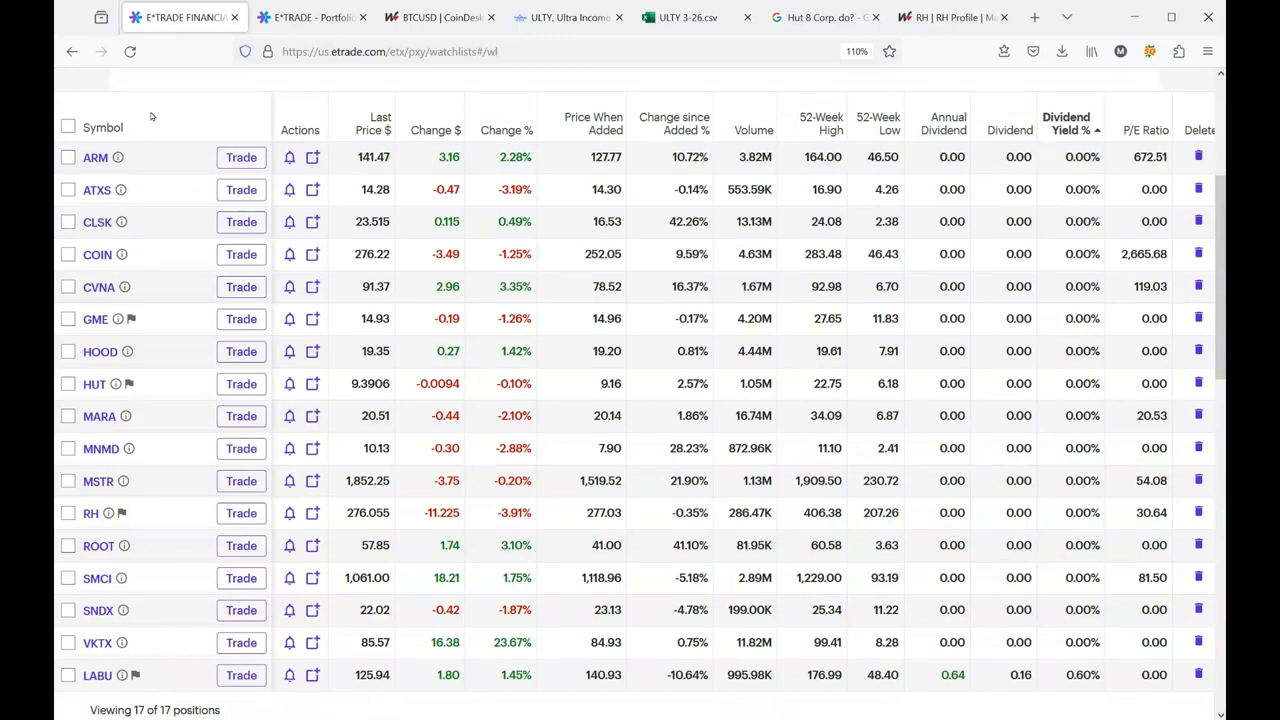
mouse_move(148, 124)
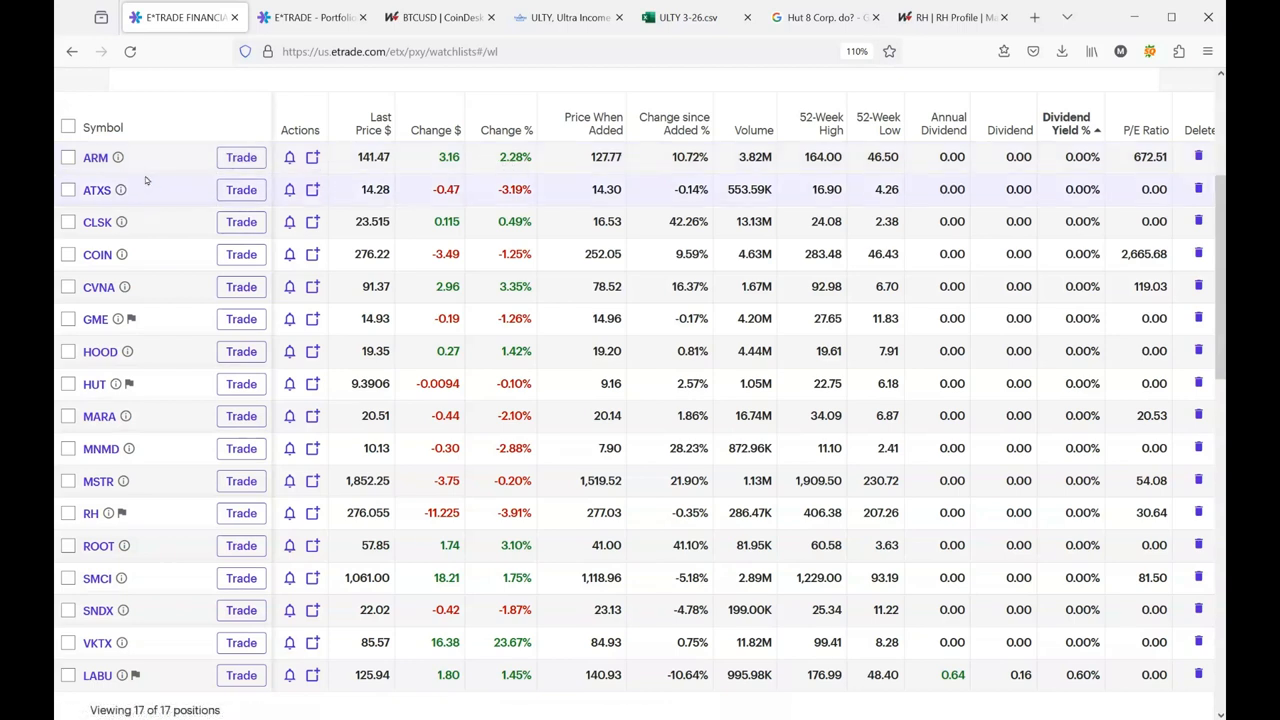
mouse_move(96, 189)
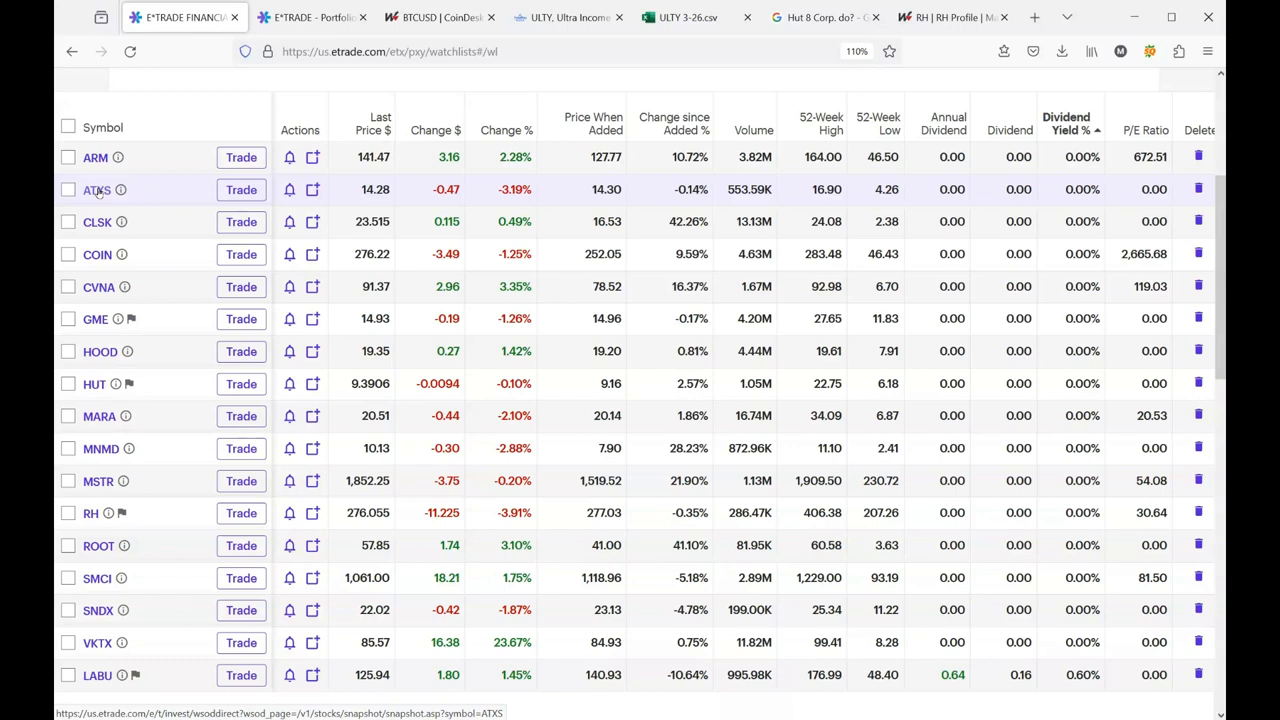
mouse_move(98, 190)
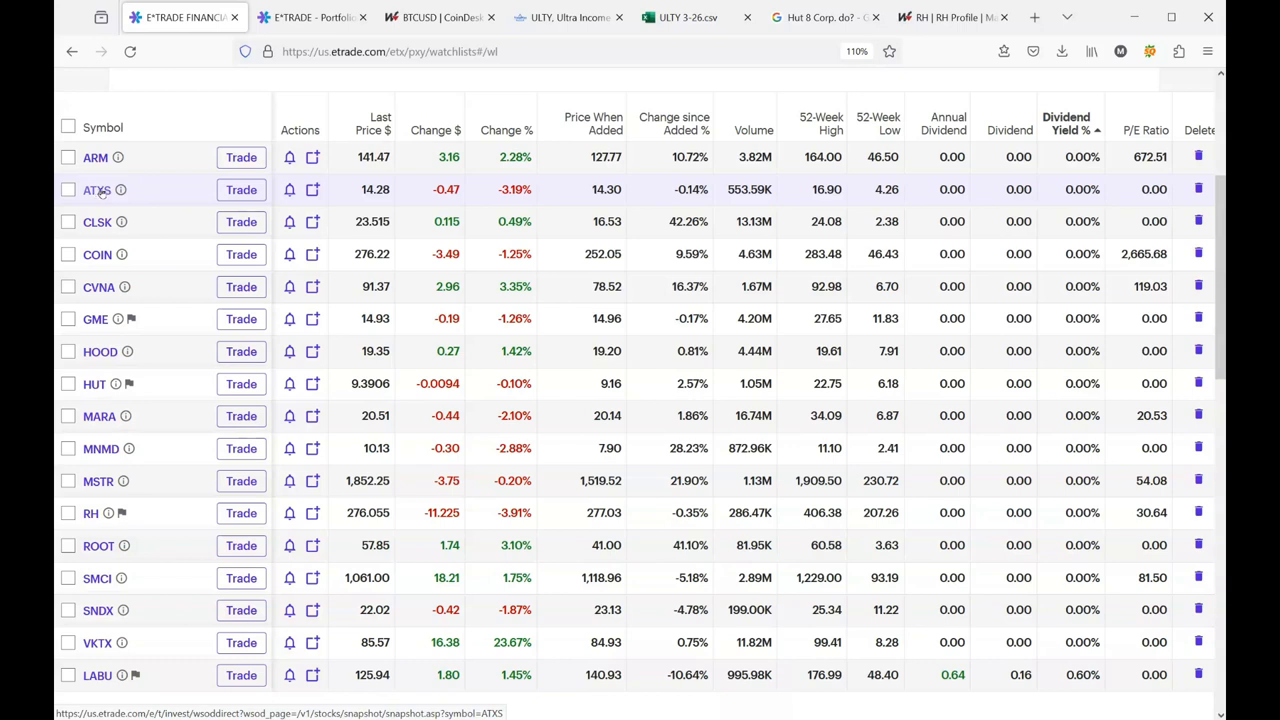
mouse_move(97, 221)
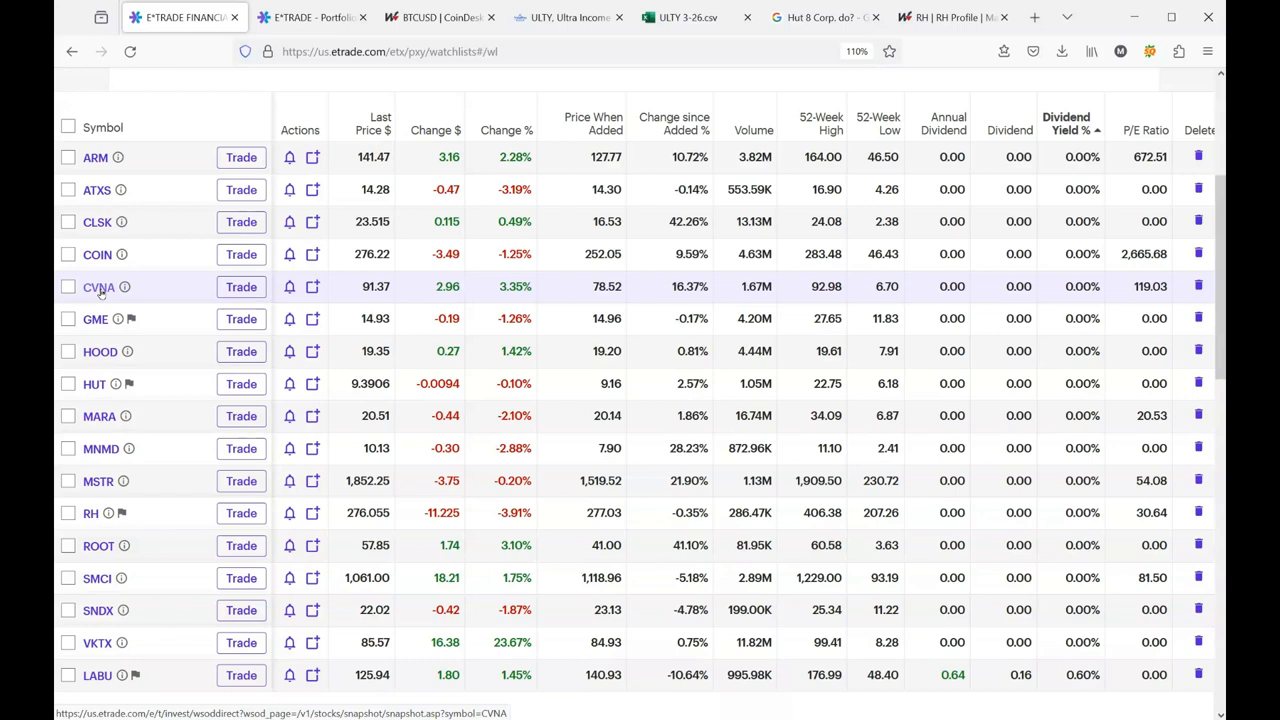
mouse_move(95, 318)
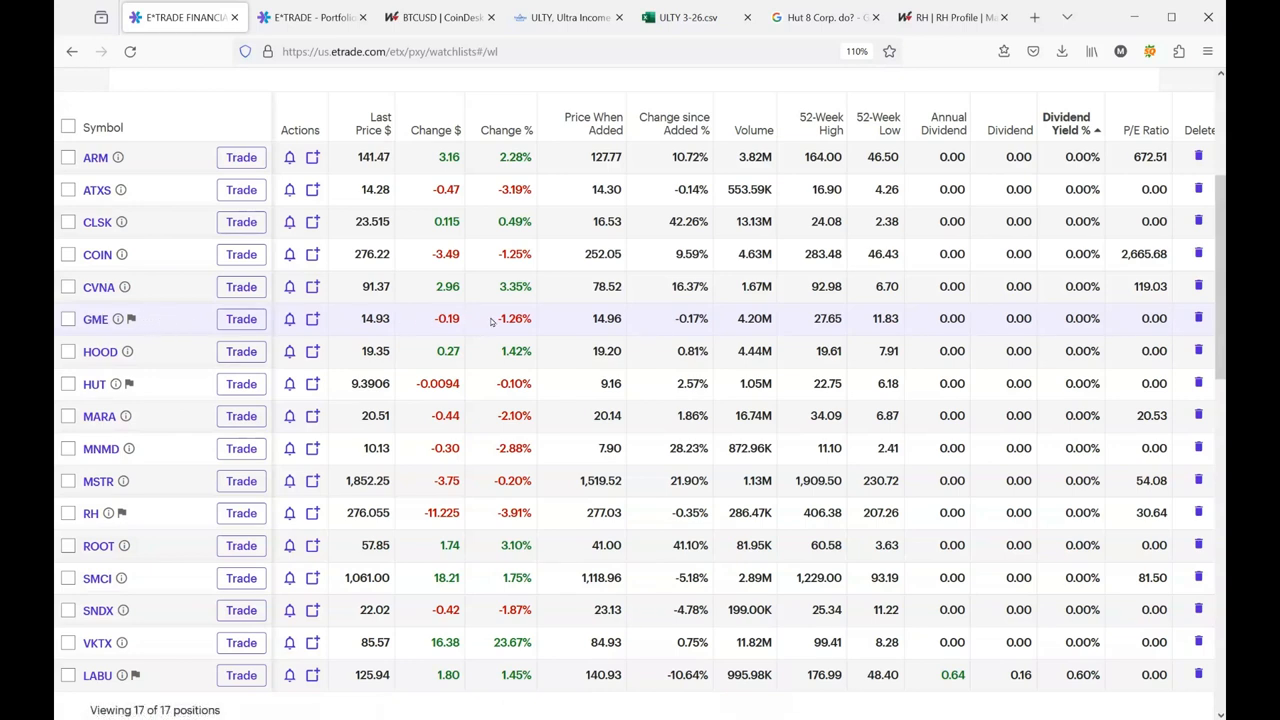
mouse_move(522, 331)
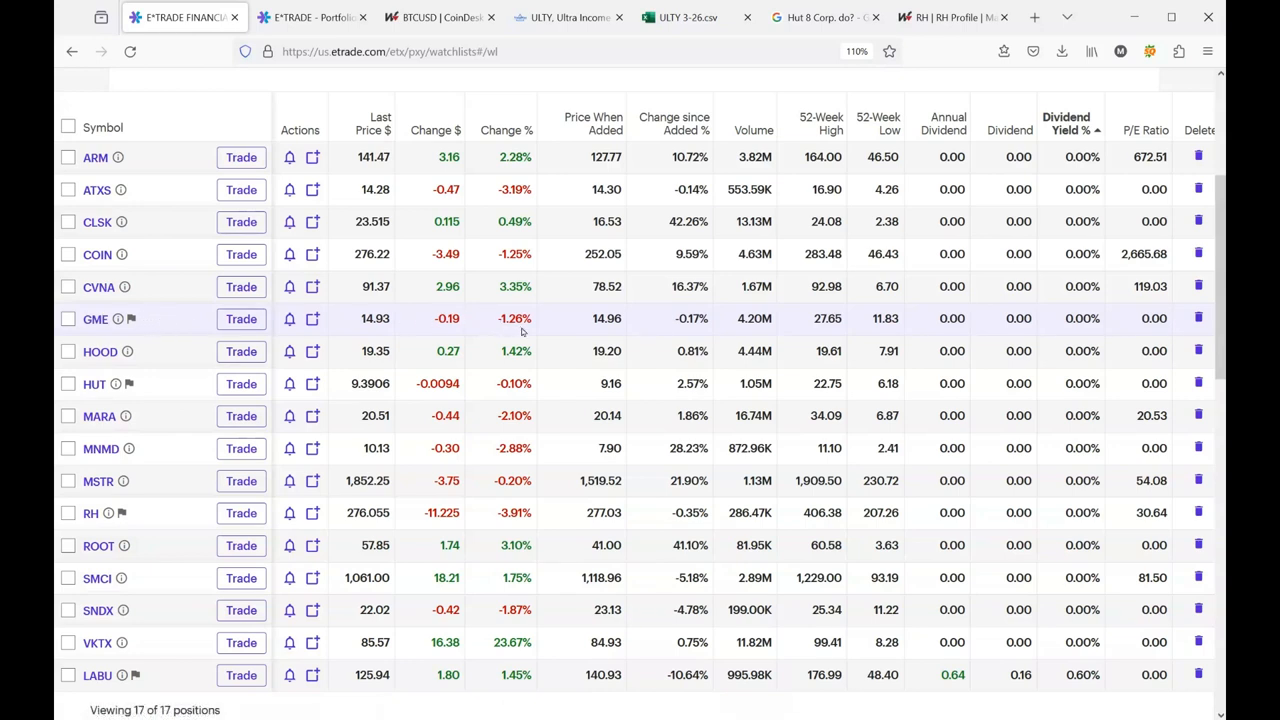
mouse_move(155, 322)
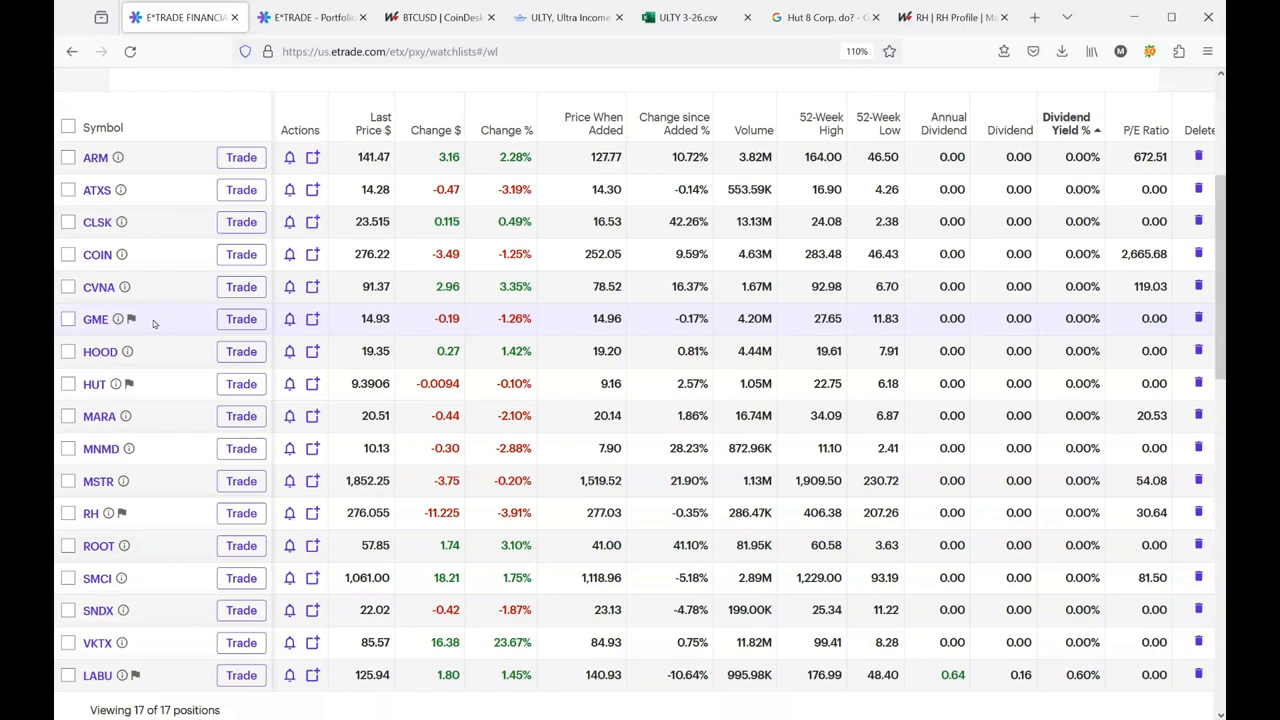
mouse_move(162, 322)
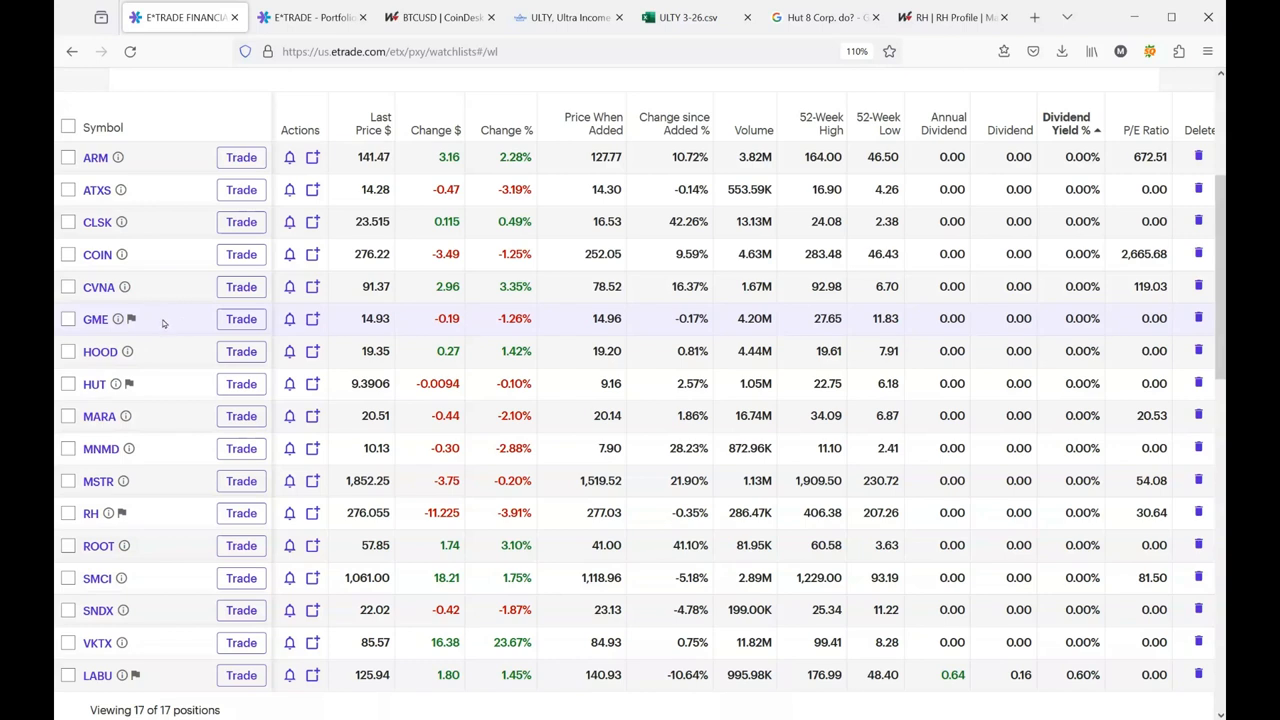
mouse_move(241, 318)
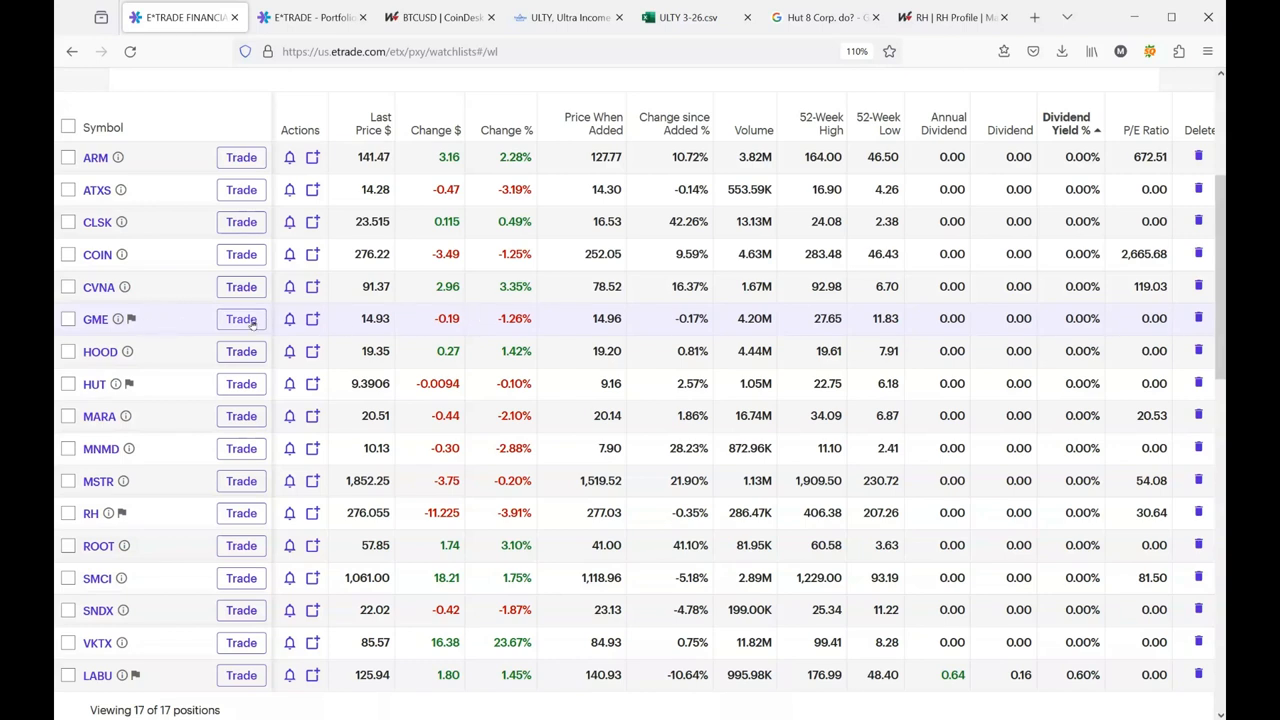
mouse_move(173, 324)
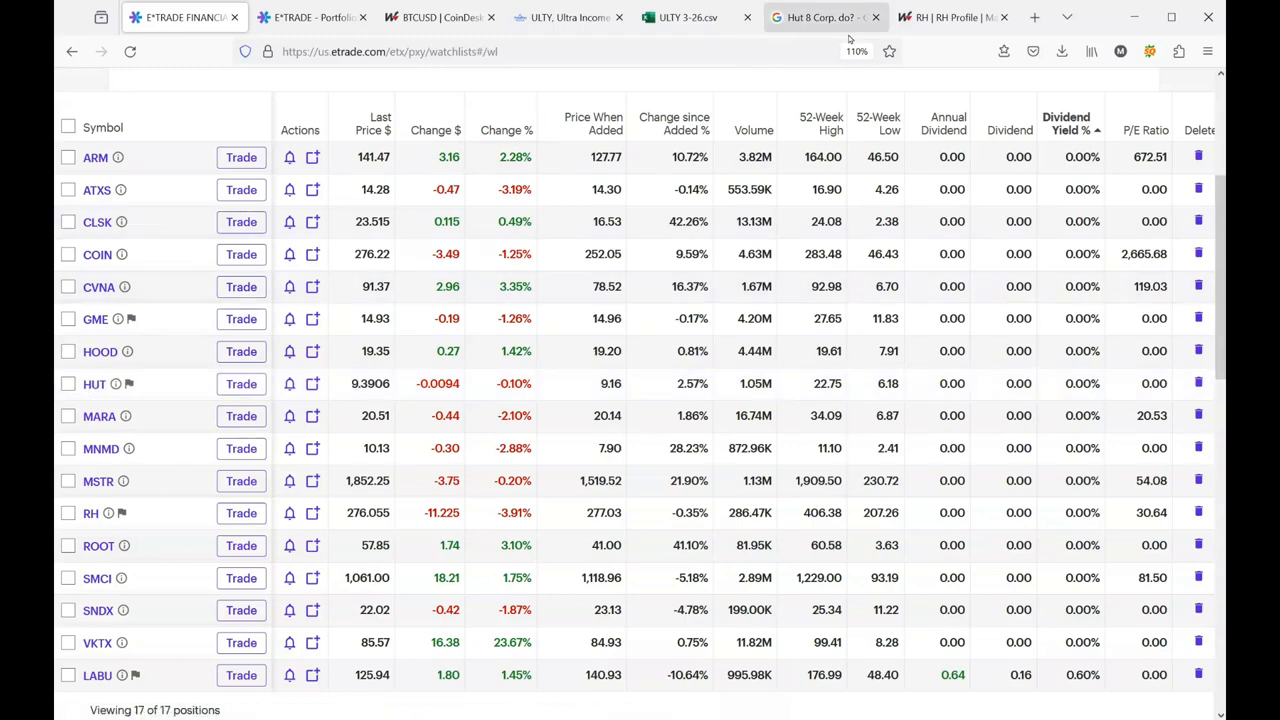
left_click(820, 17)
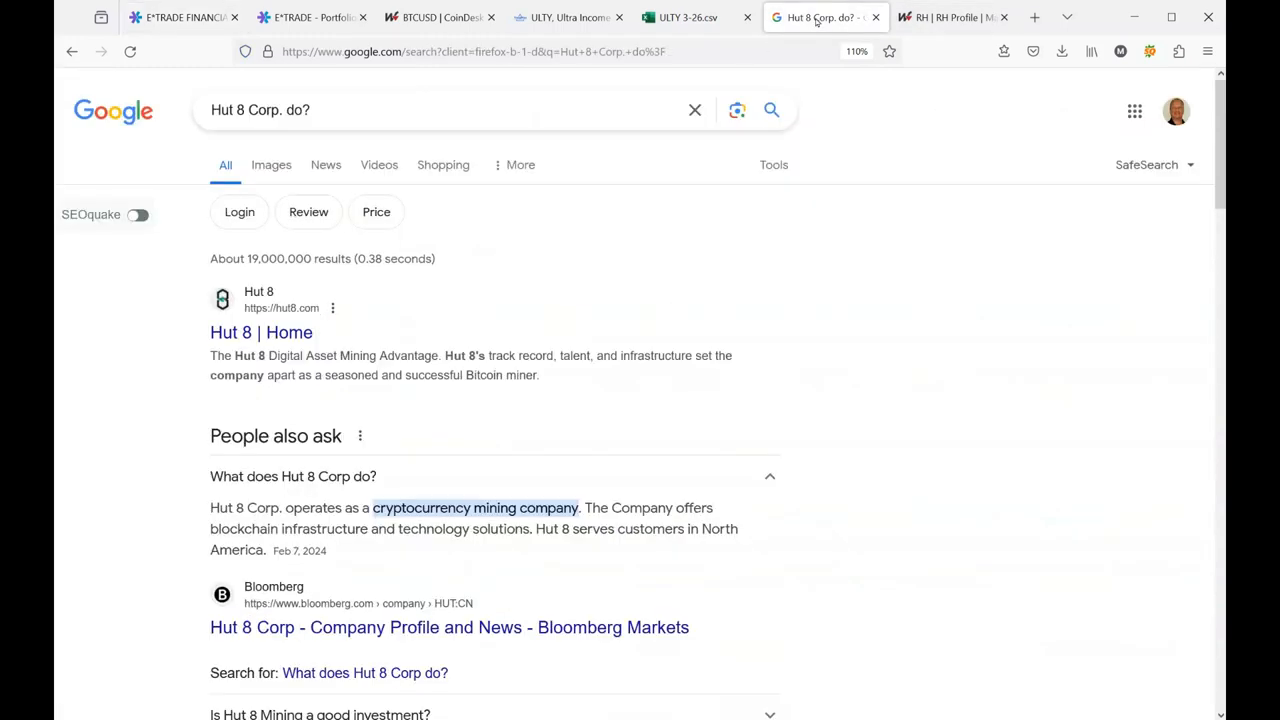
mouse_move(507, 500)
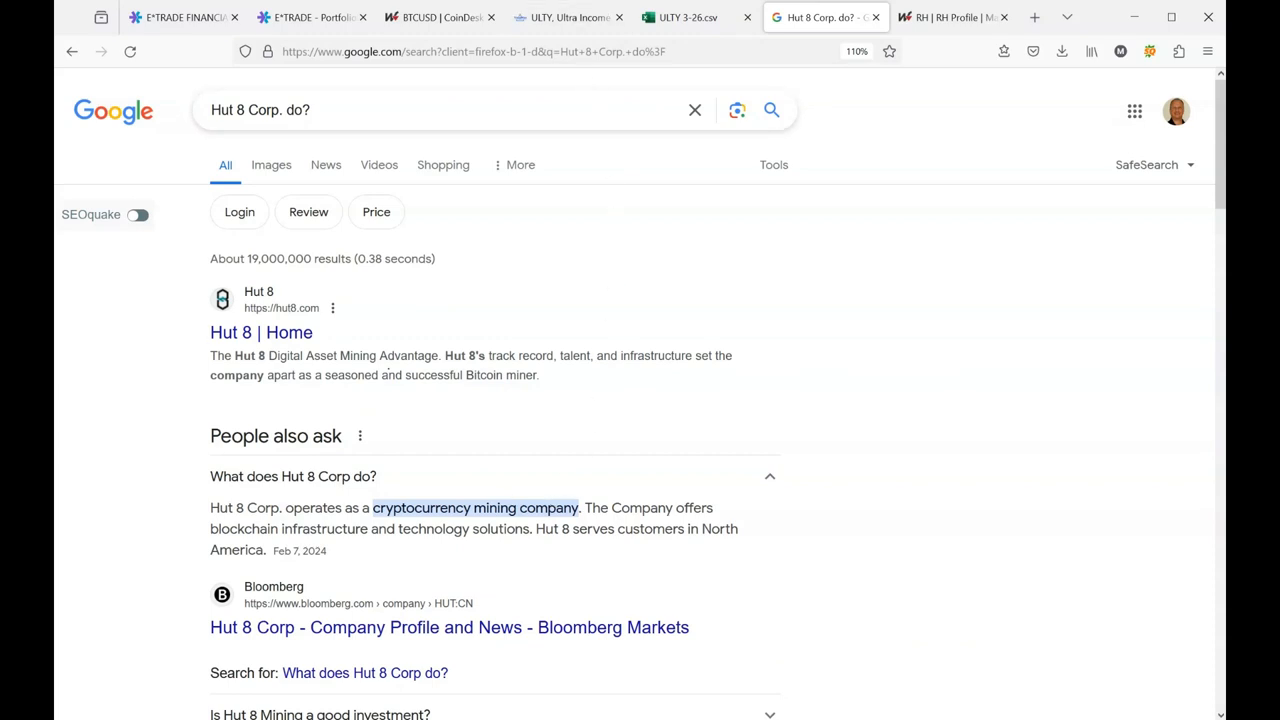
left_click(180, 17)
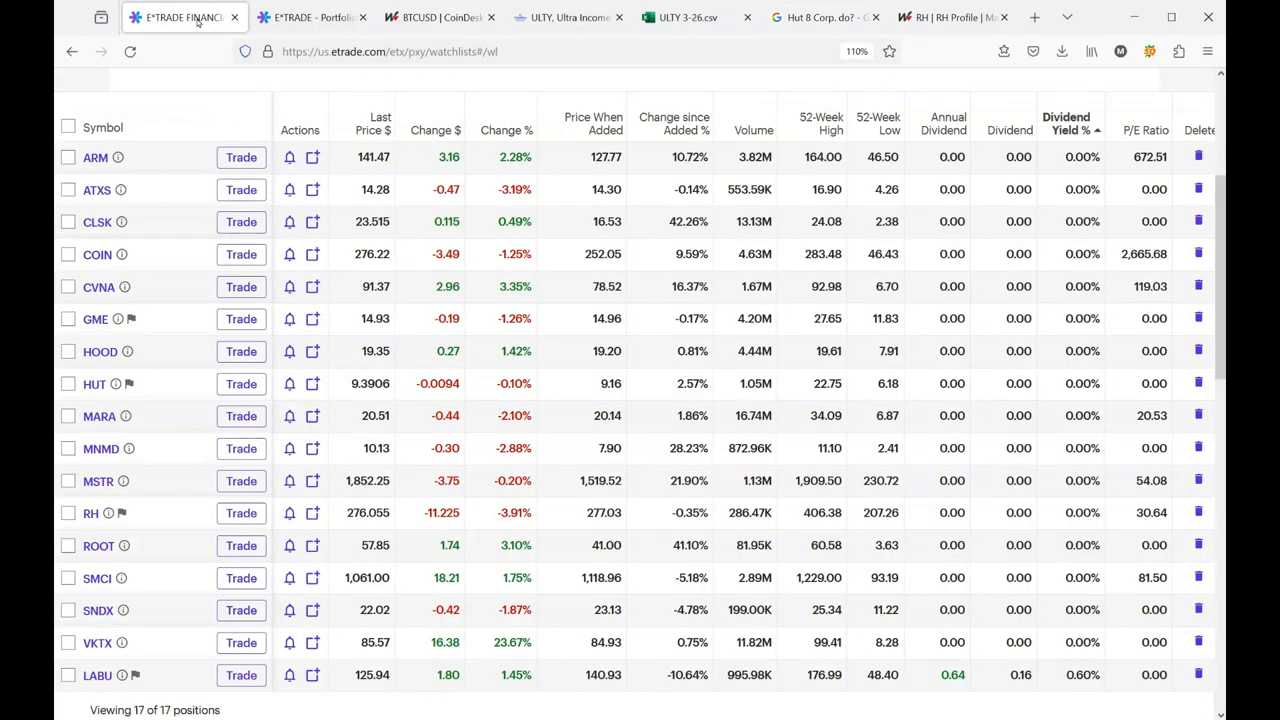
mouse_move(94, 383)
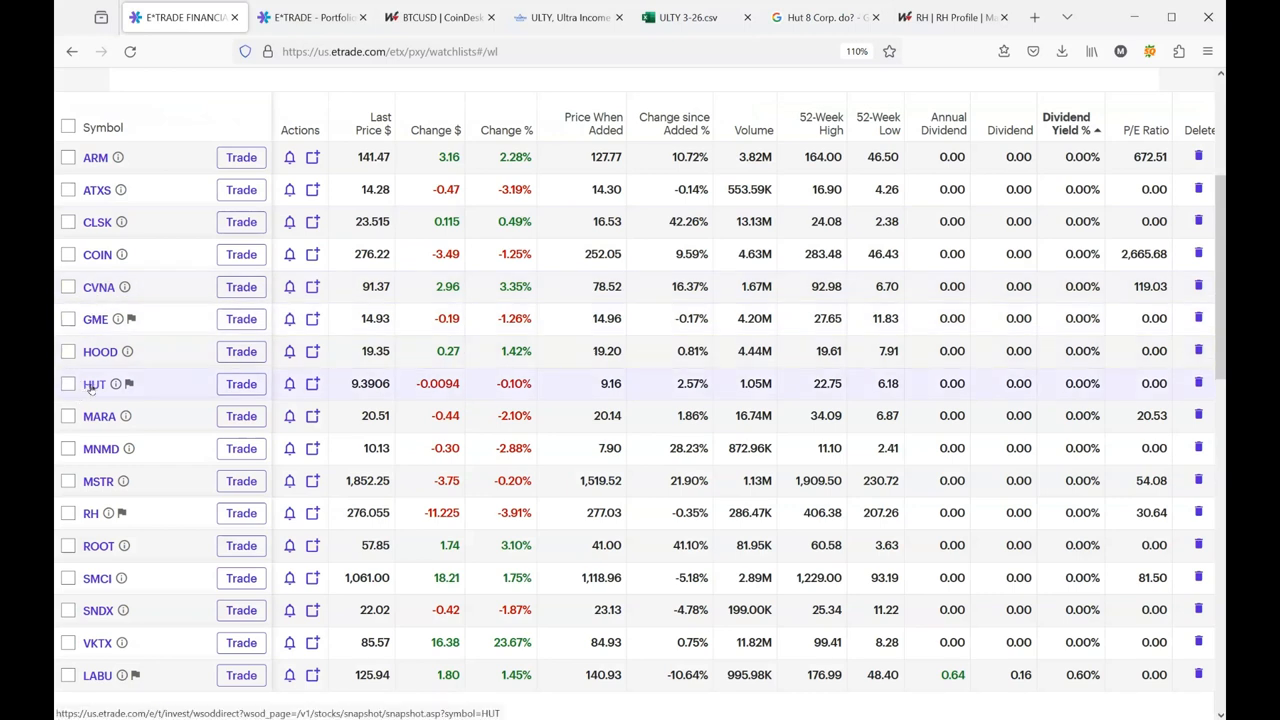
mouse_move(94, 390)
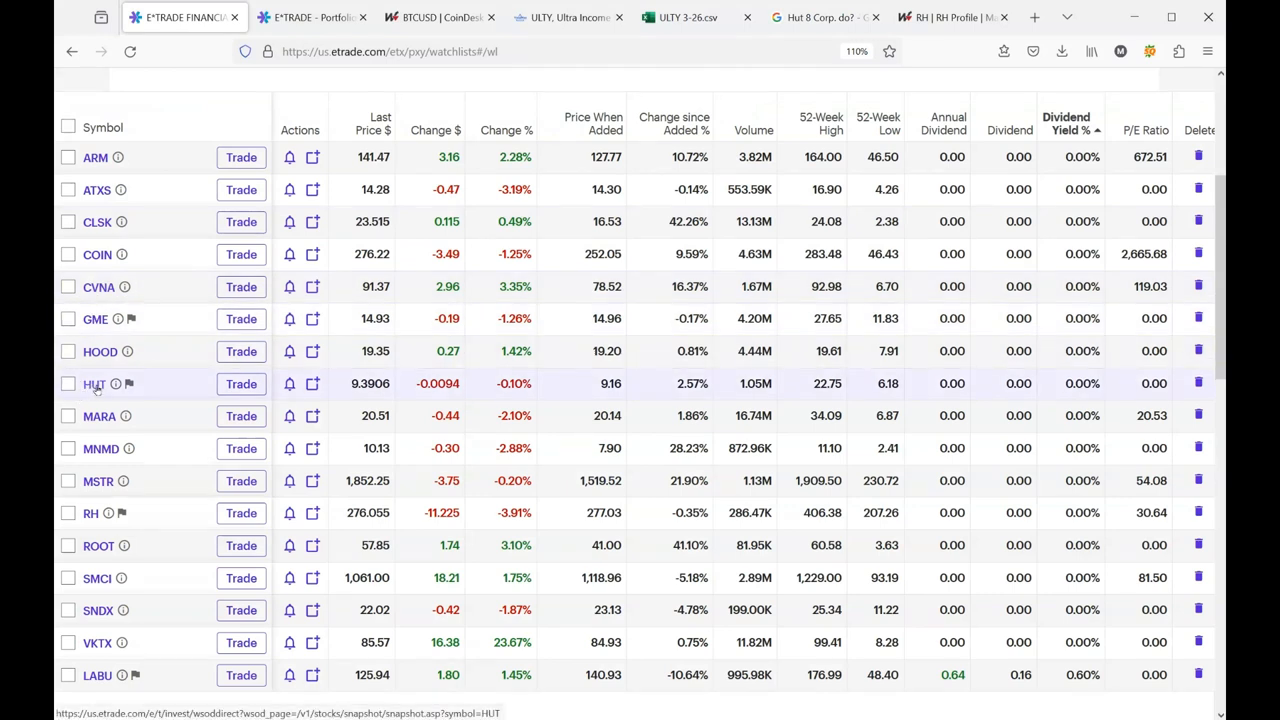
mouse_move(95, 415)
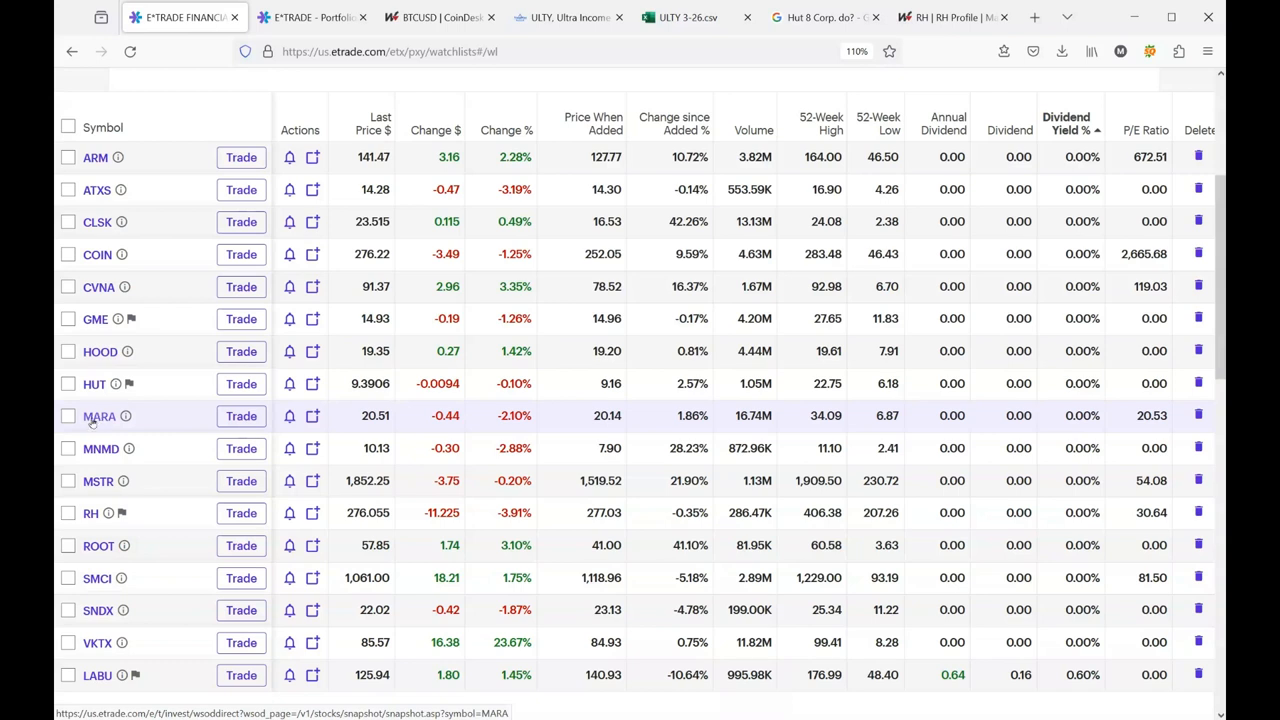
mouse_move(95, 448)
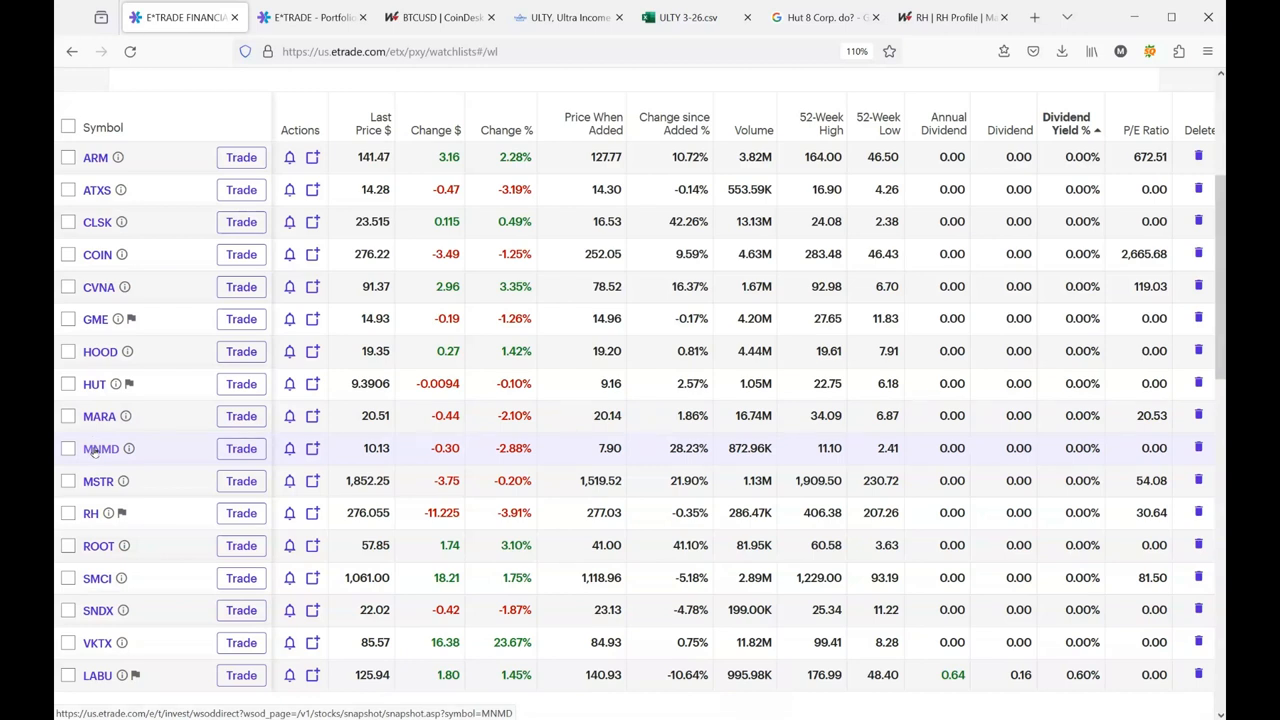
mouse_move(95, 481)
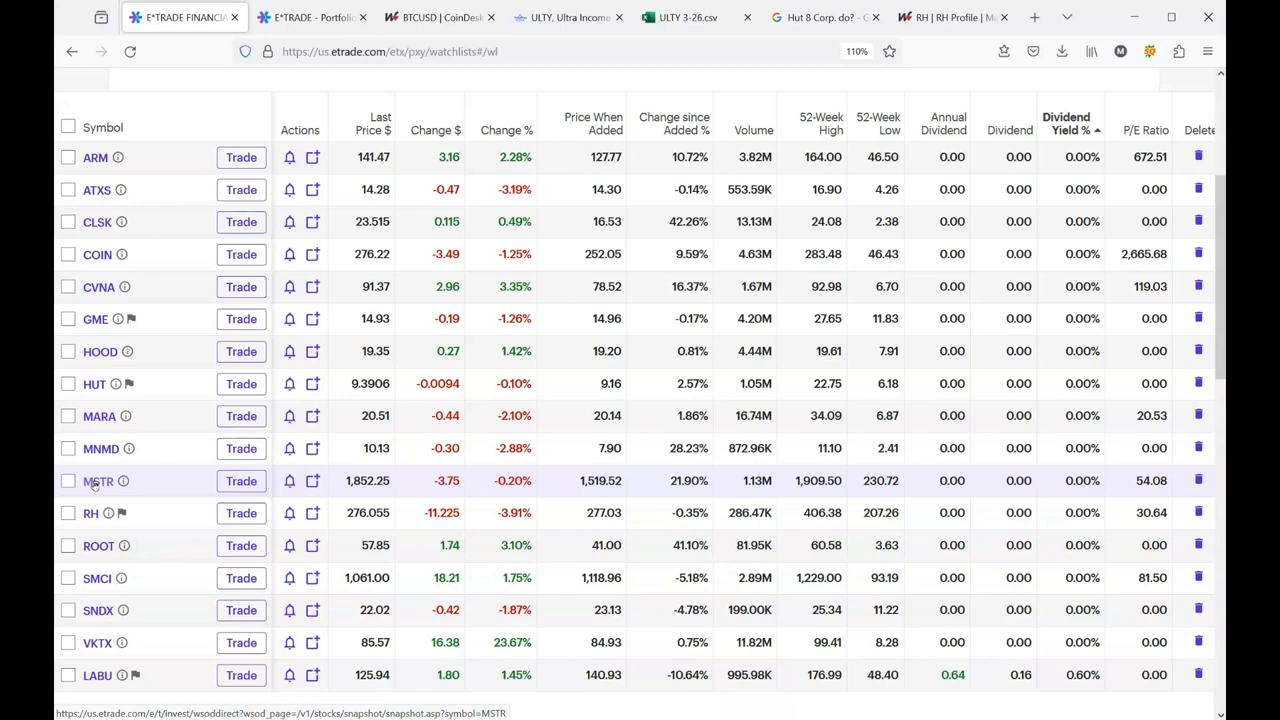
mouse_move(94, 494)
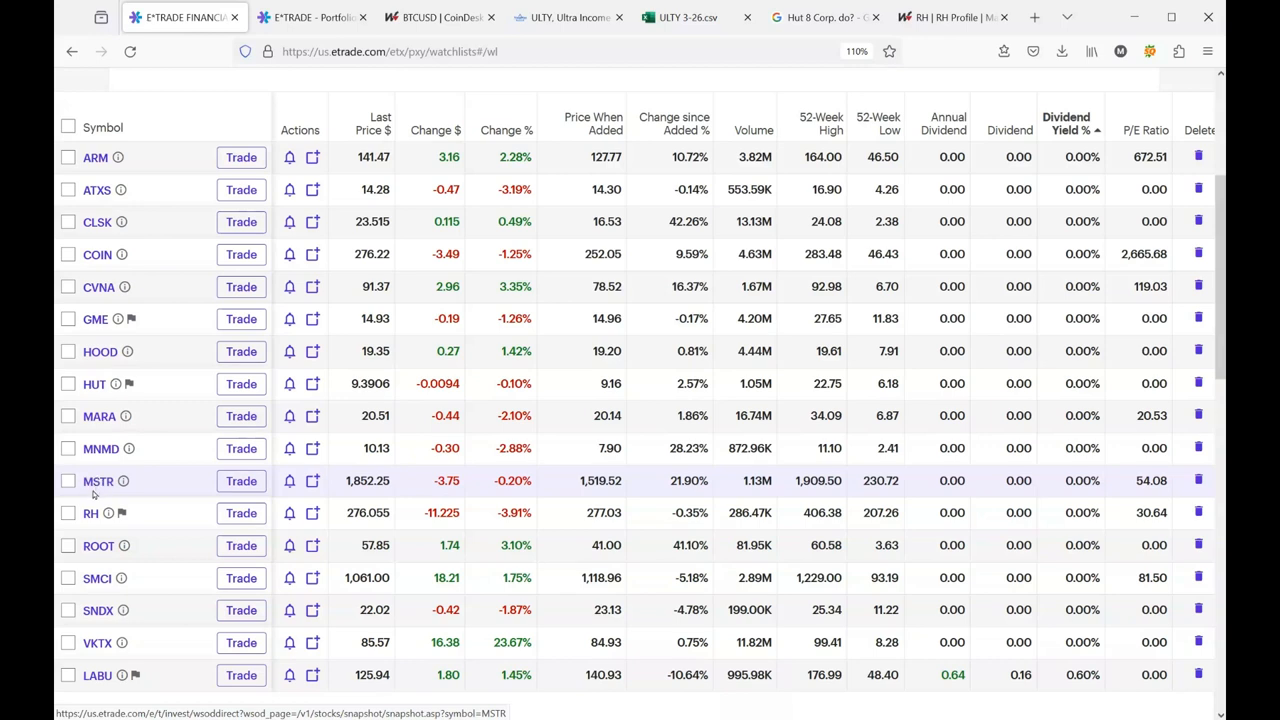
mouse_move(91, 513)
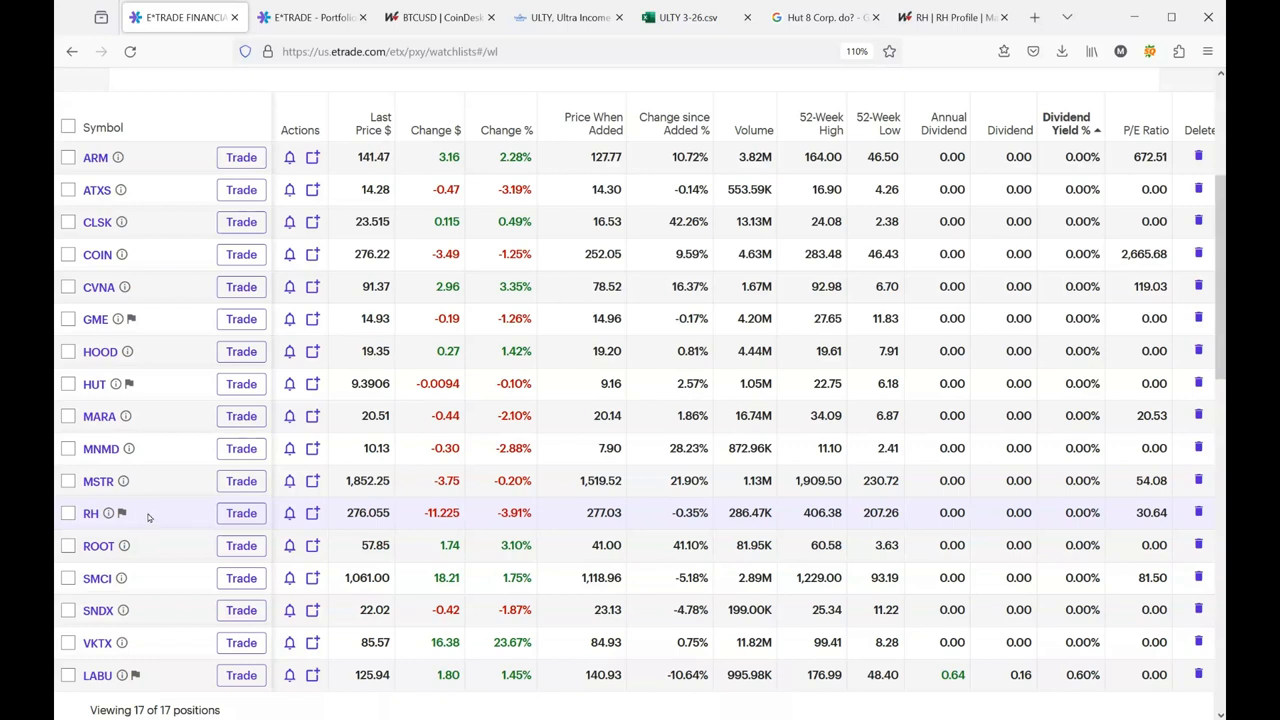
mouse_move(98, 545)
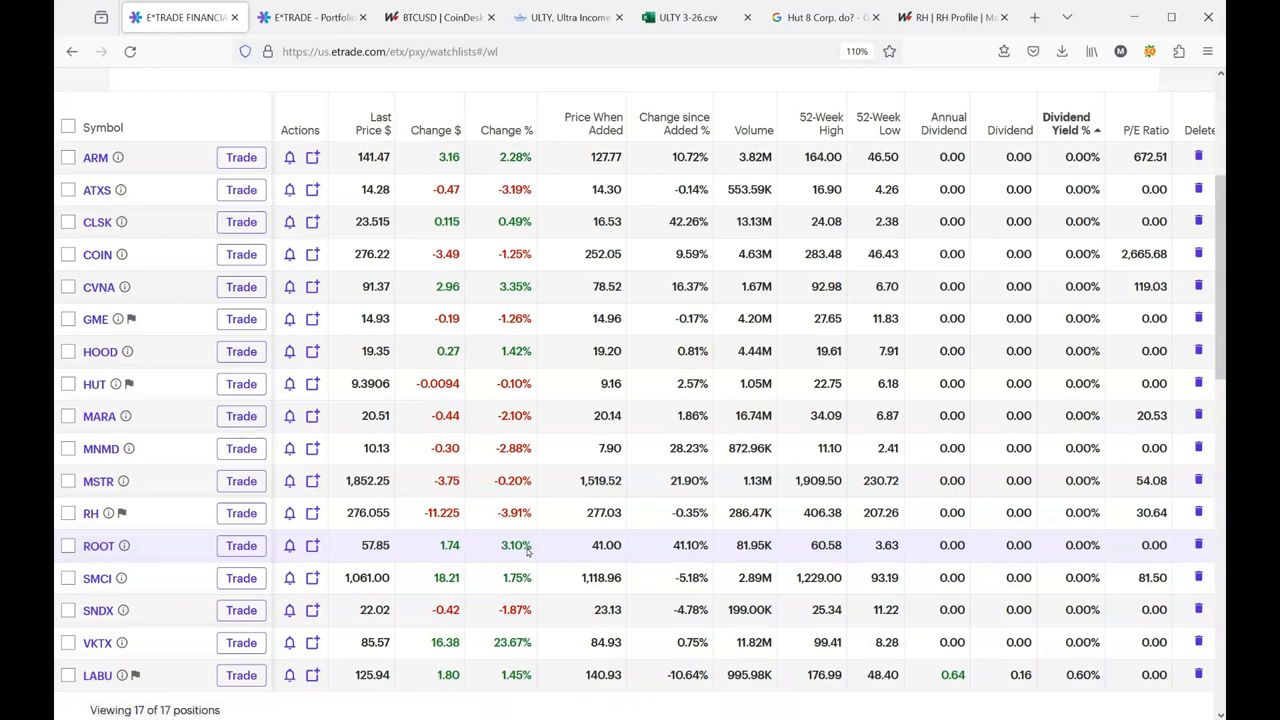
mouse_move(96, 578)
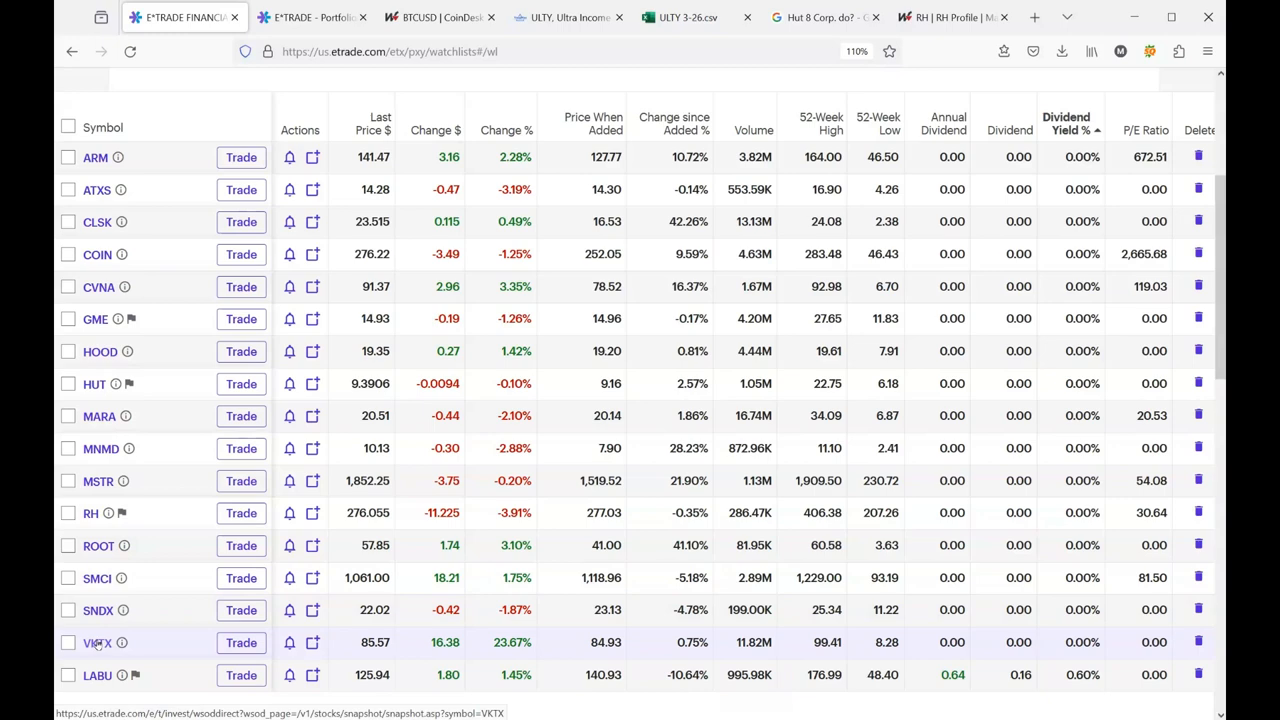
scroll("down", 3)
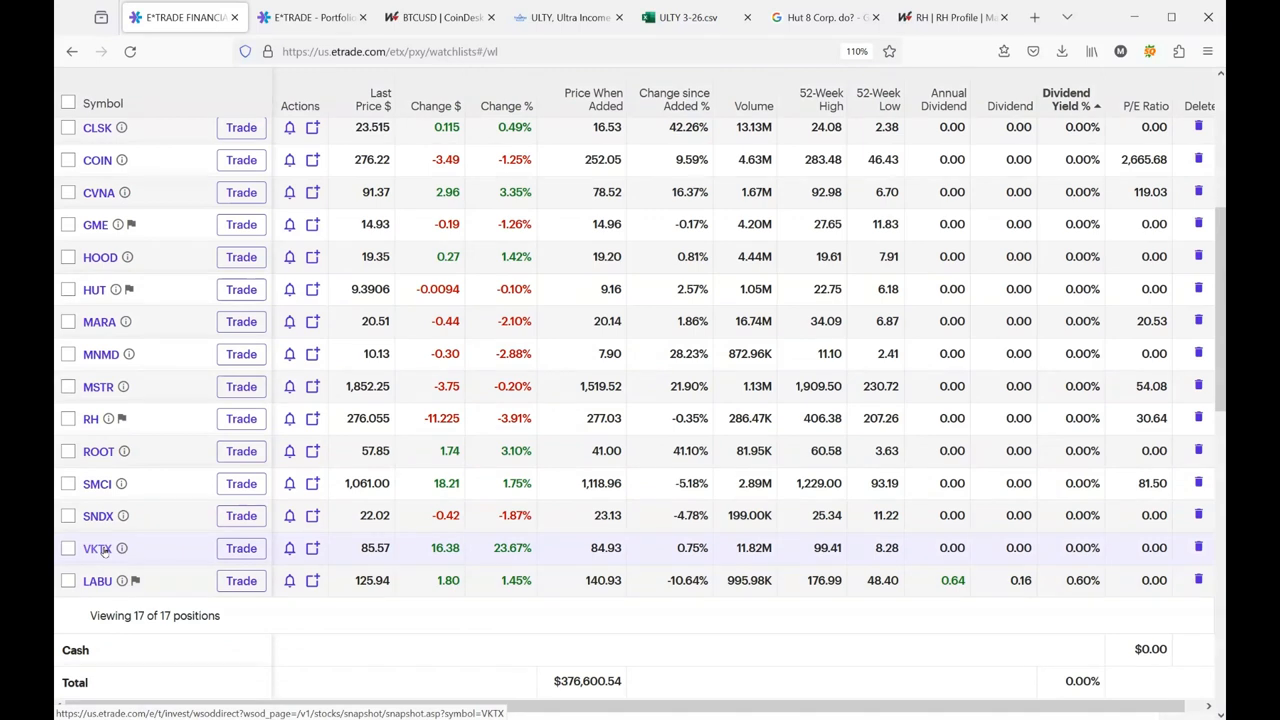
mouse_move(173, 552)
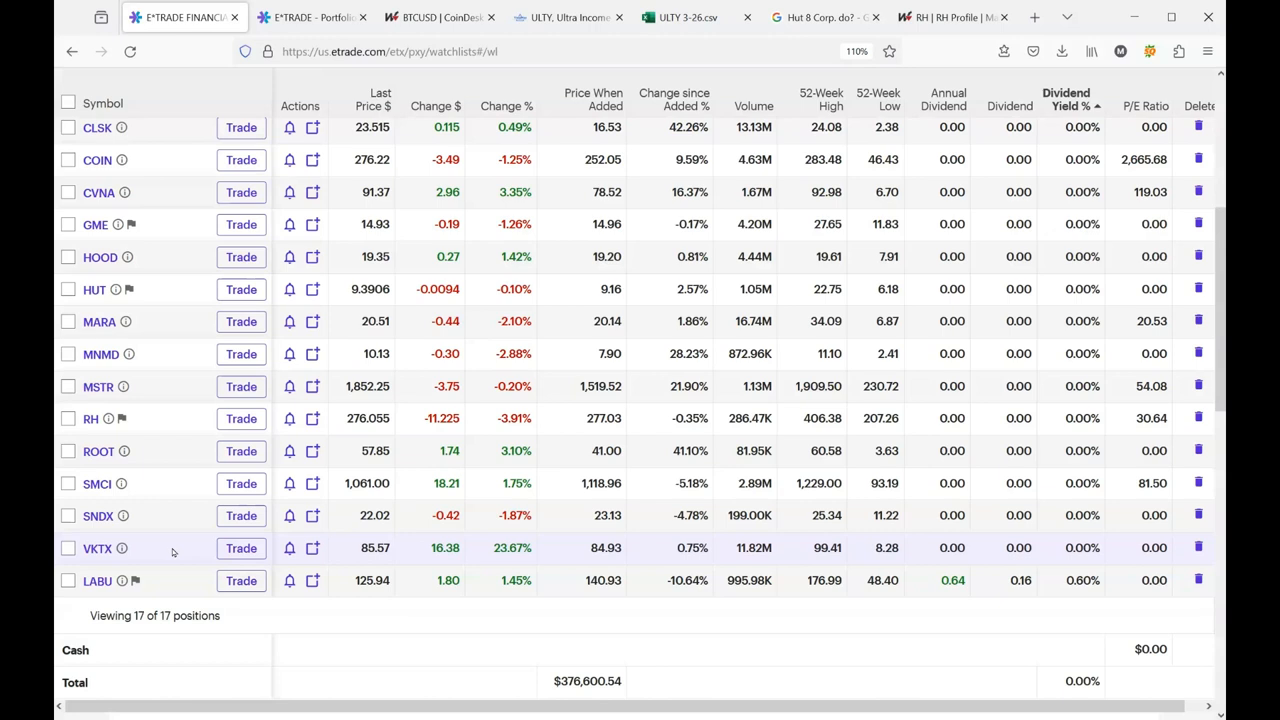
mouse_move(484, 554)
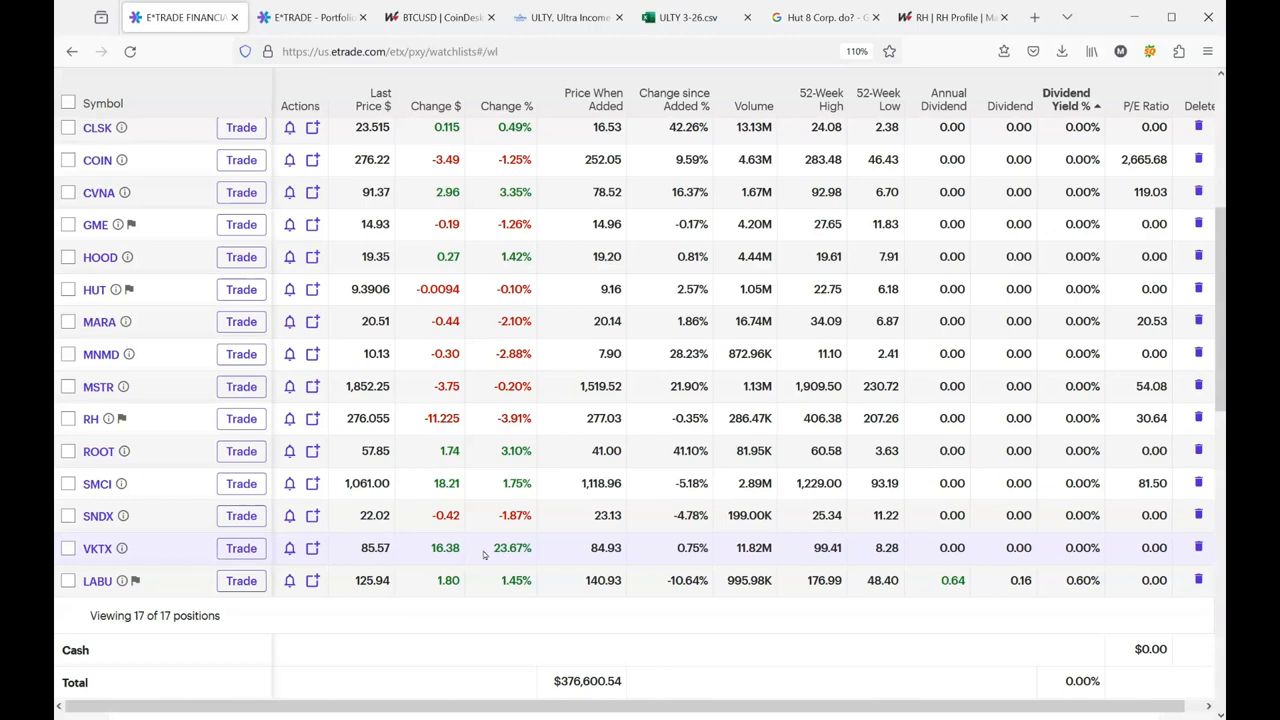
mouse_move(530, 555)
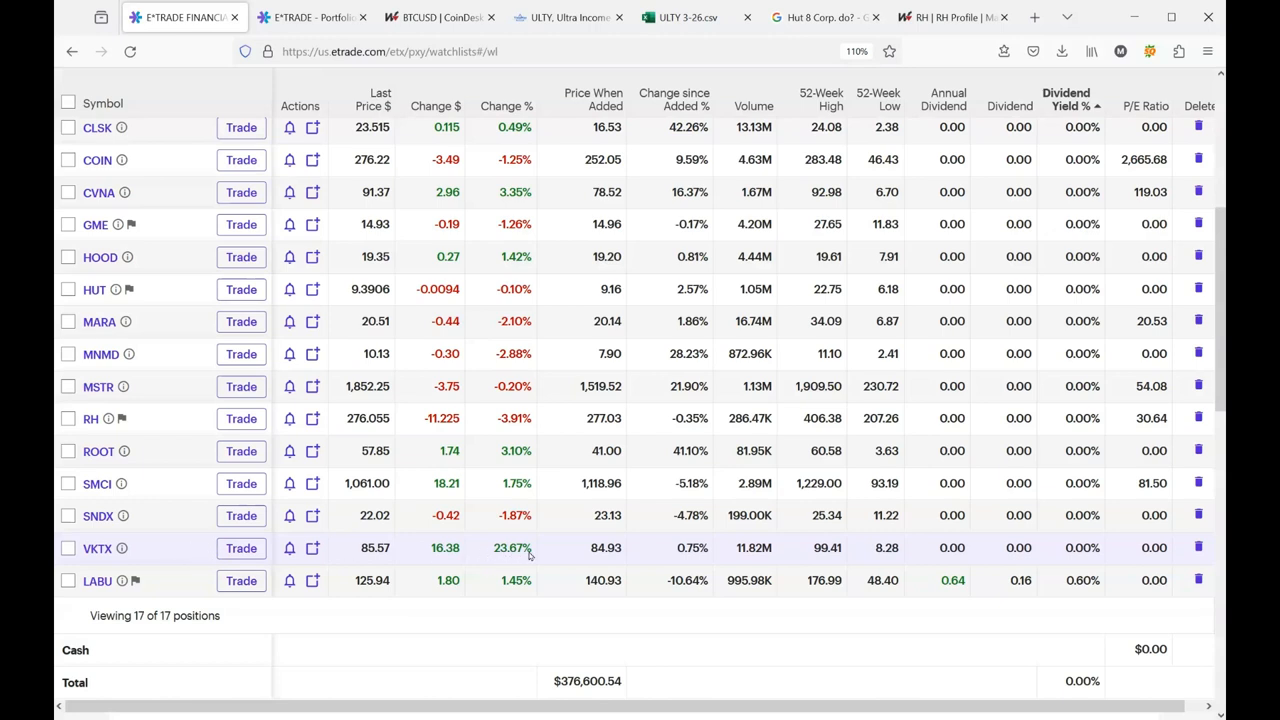
mouse_move(522, 557)
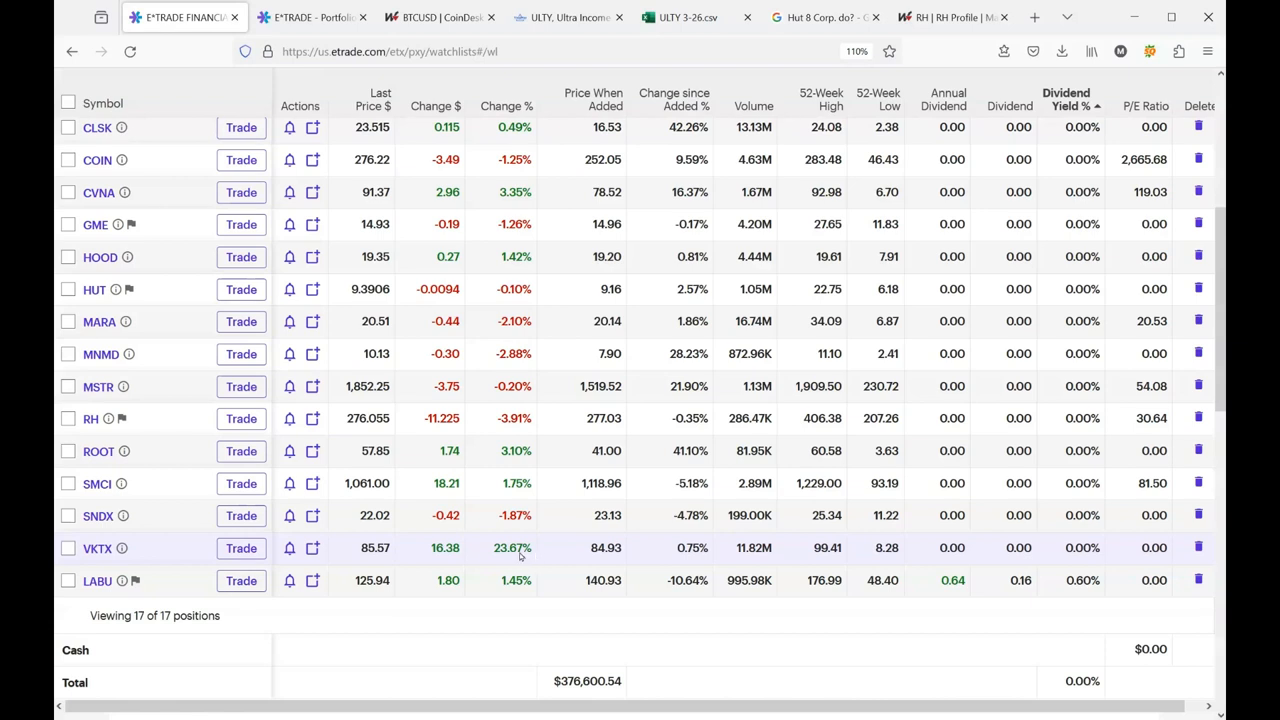
mouse_move(163, 549)
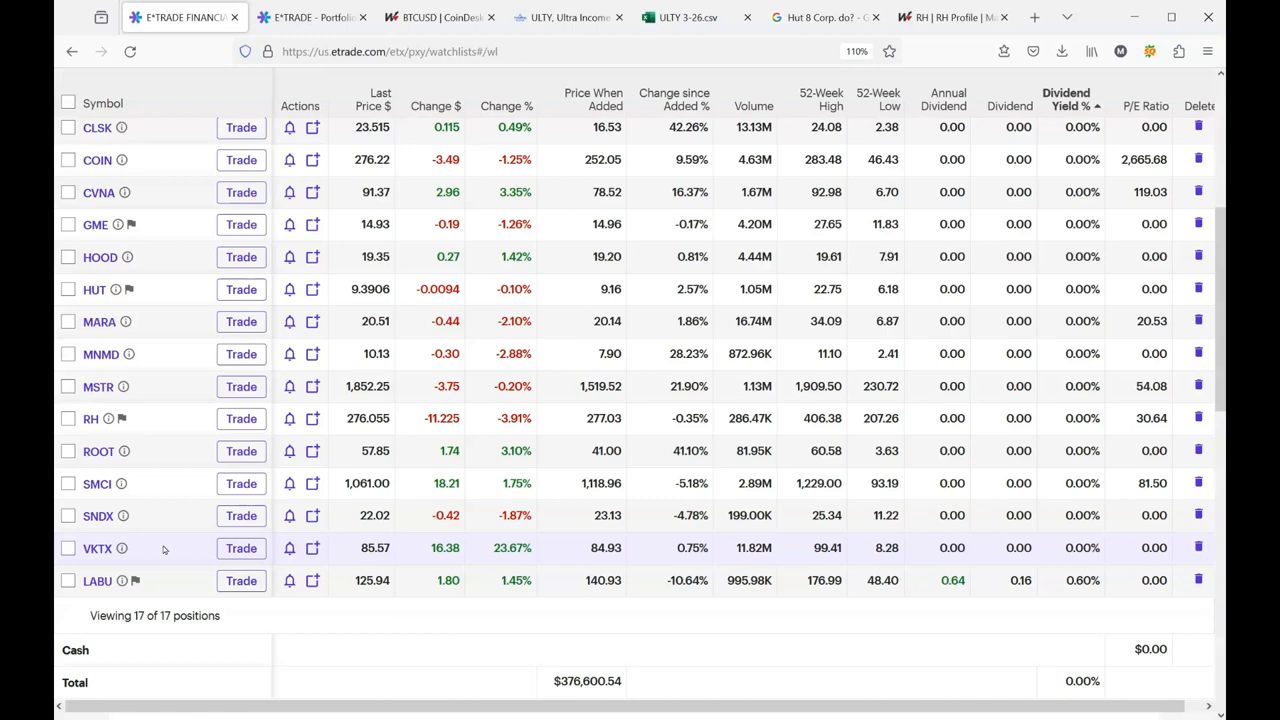
mouse_move(160, 550)
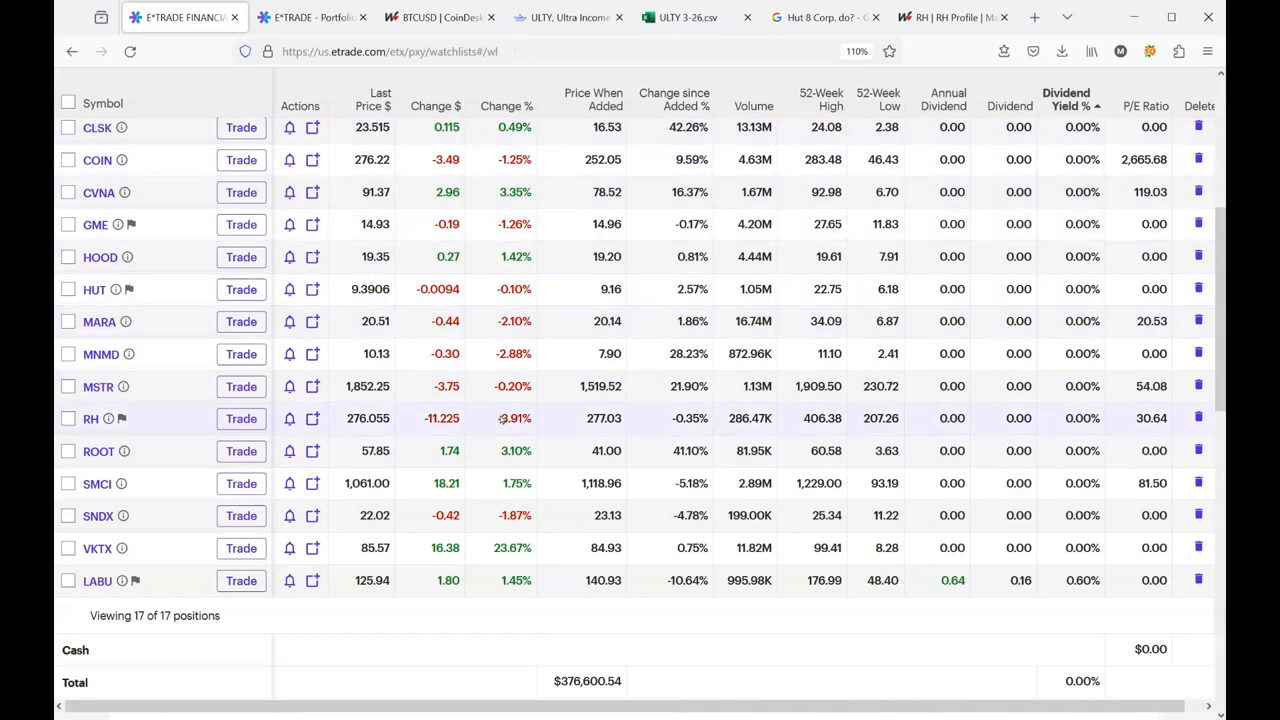
mouse_move(158, 548)
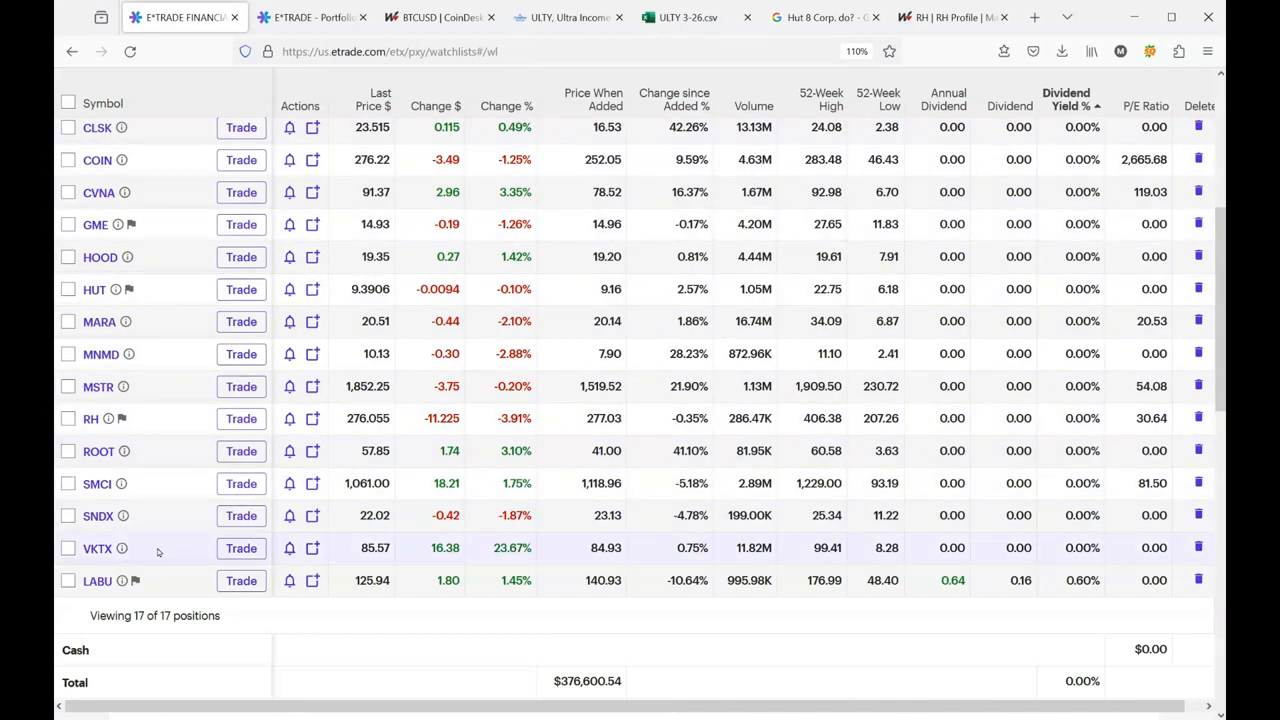
mouse_move(165, 551)
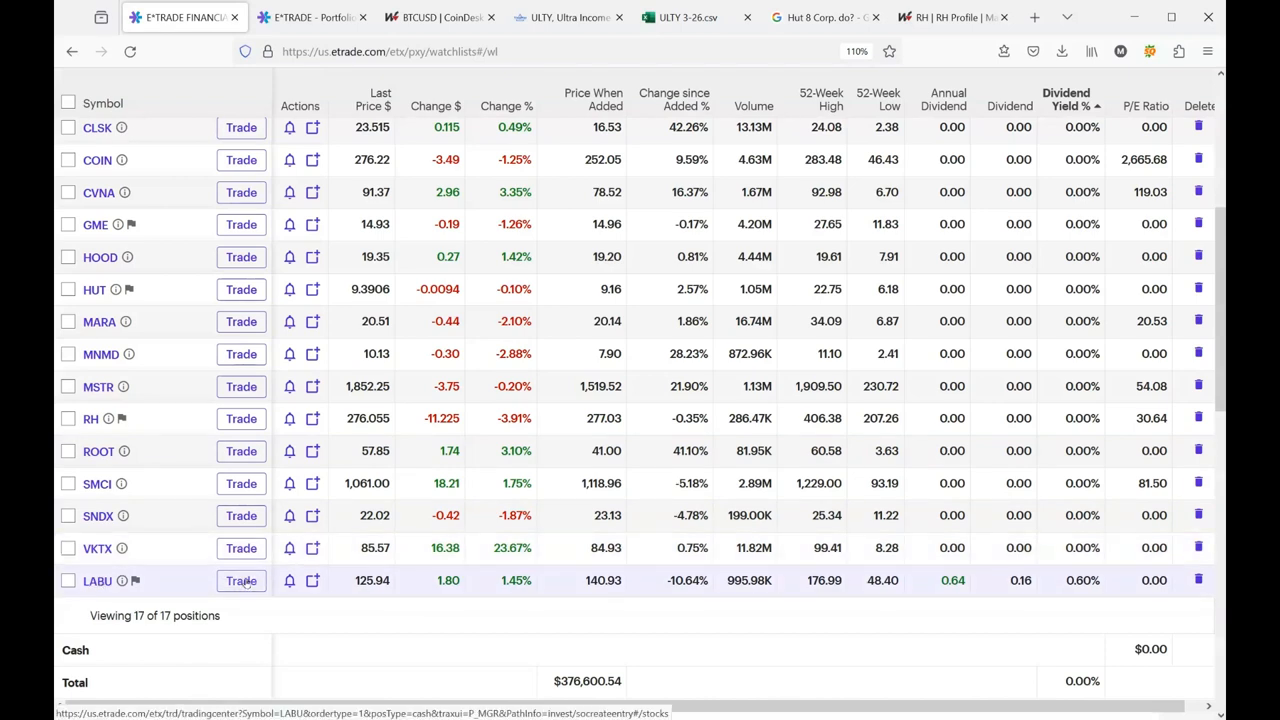
mouse_move(408, 547)
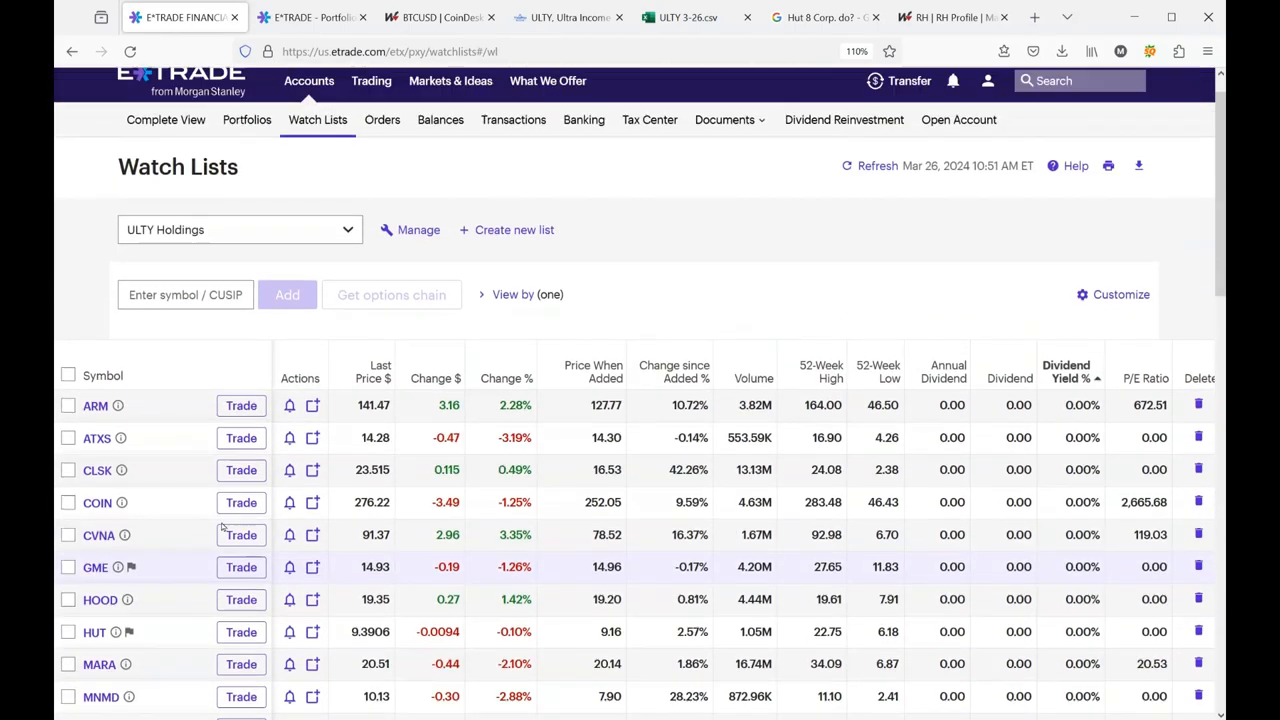
Step: Scroll the watchlist, then return to the portfolio positions page with its 17 holdings
scroll("down", 3)
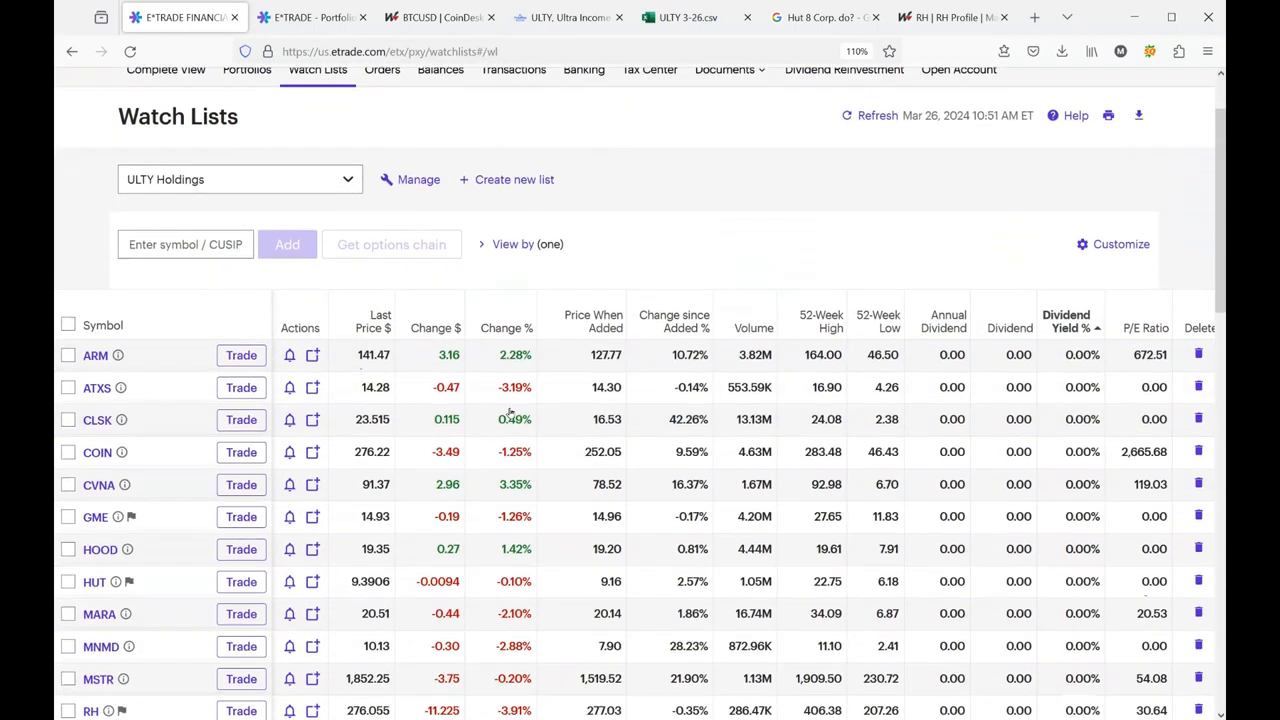
scroll("down", 3)
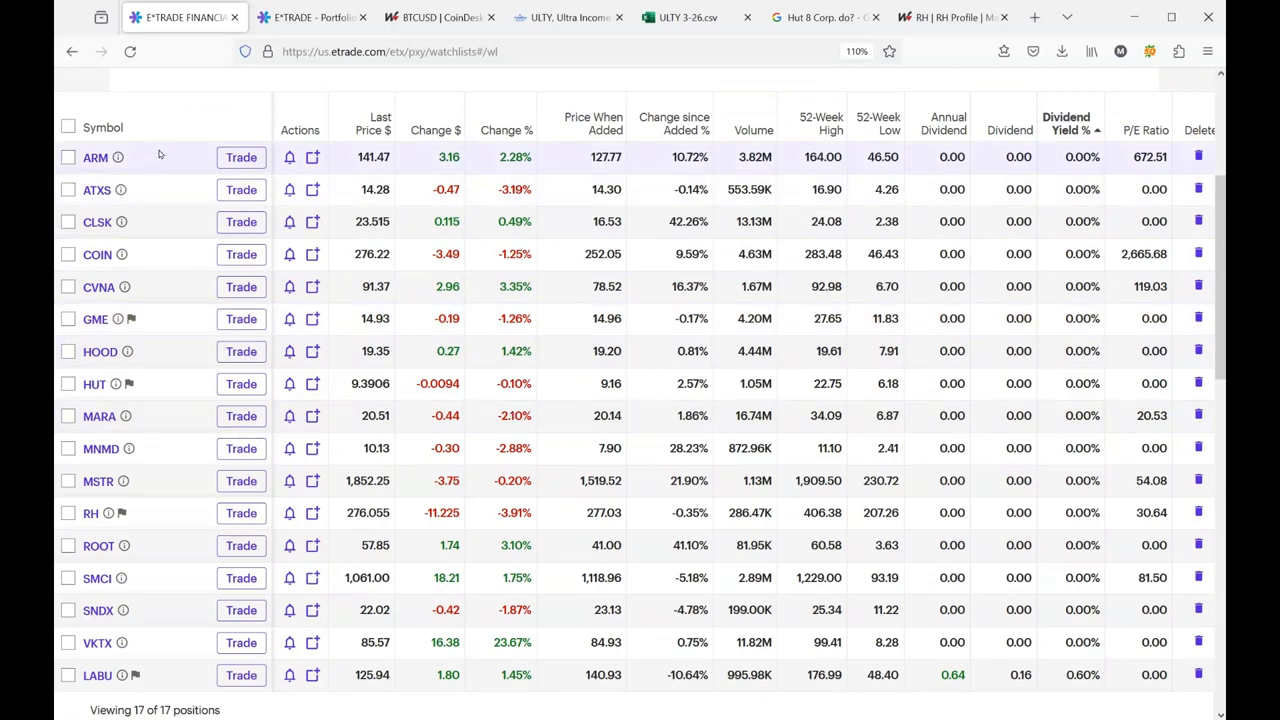
mouse_move(175, 163)
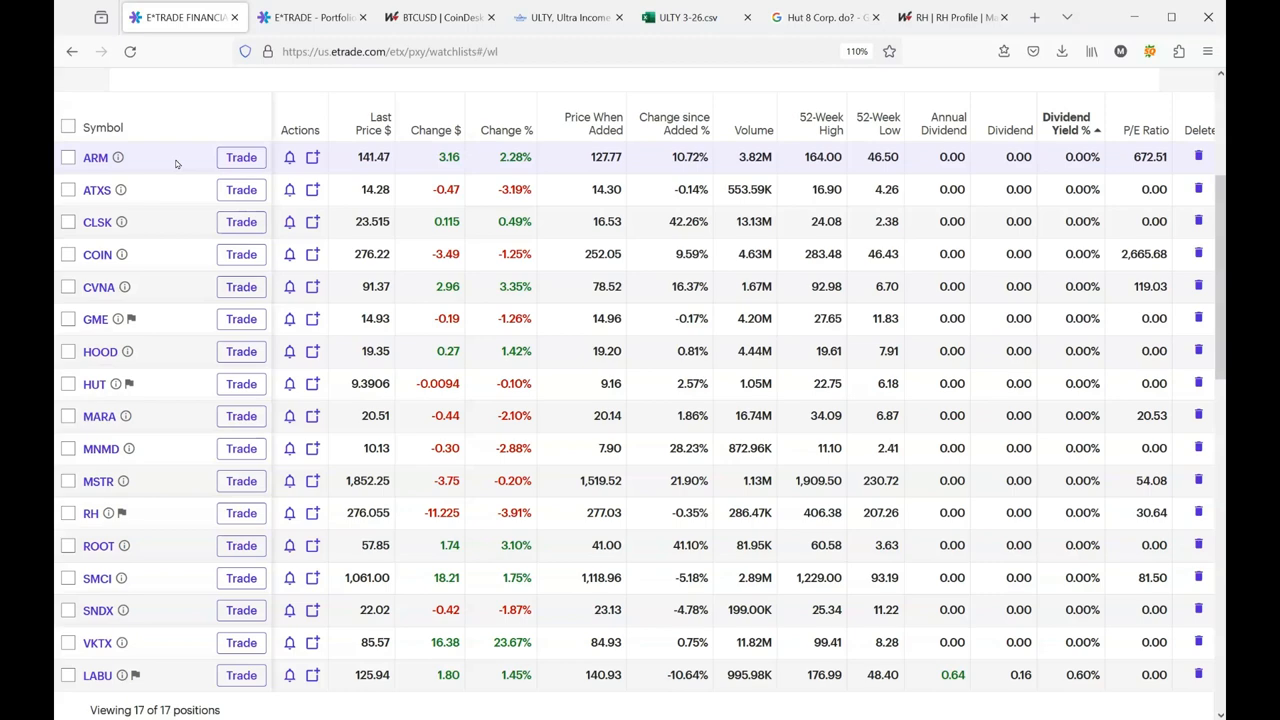
mouse_move(170, 655)
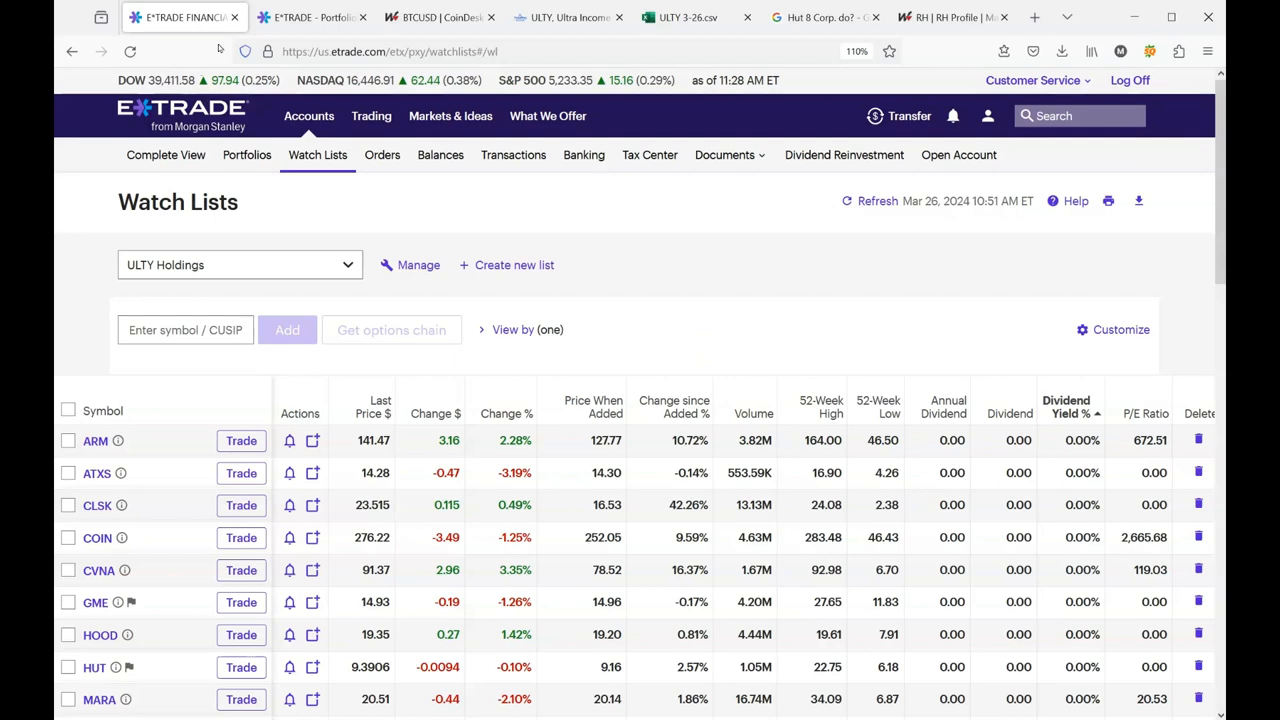
left_click(311, 17)
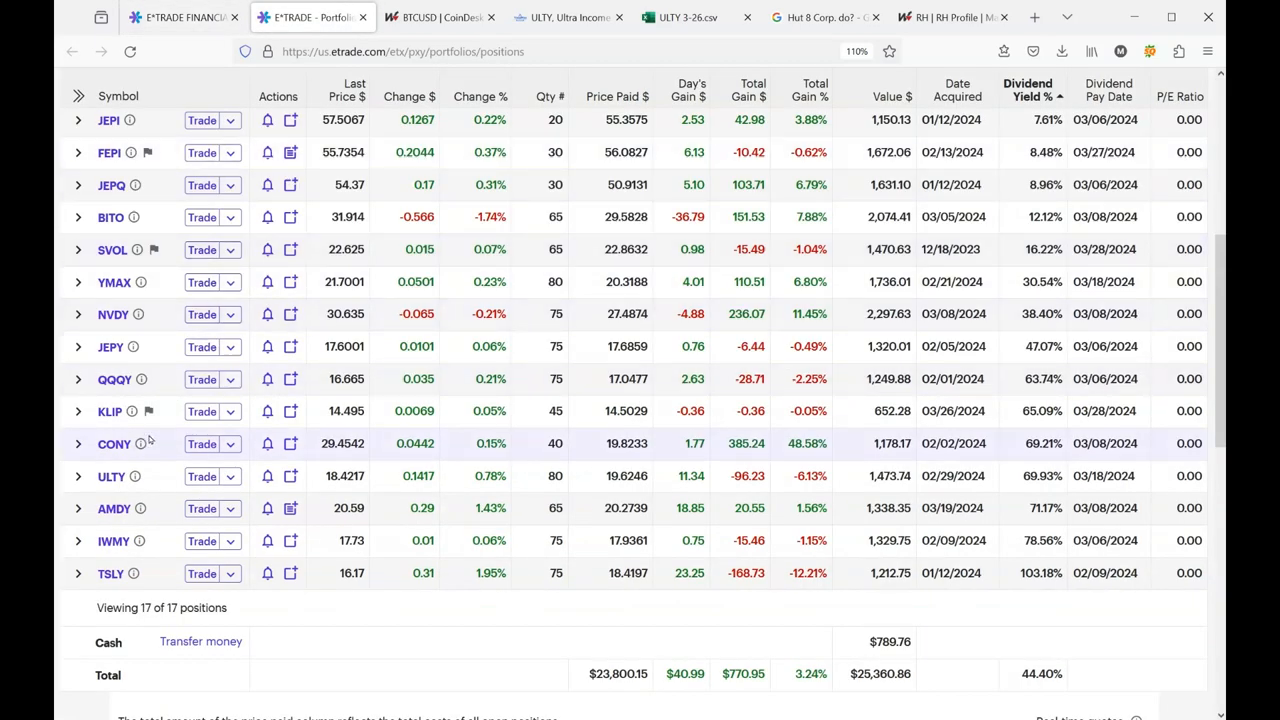